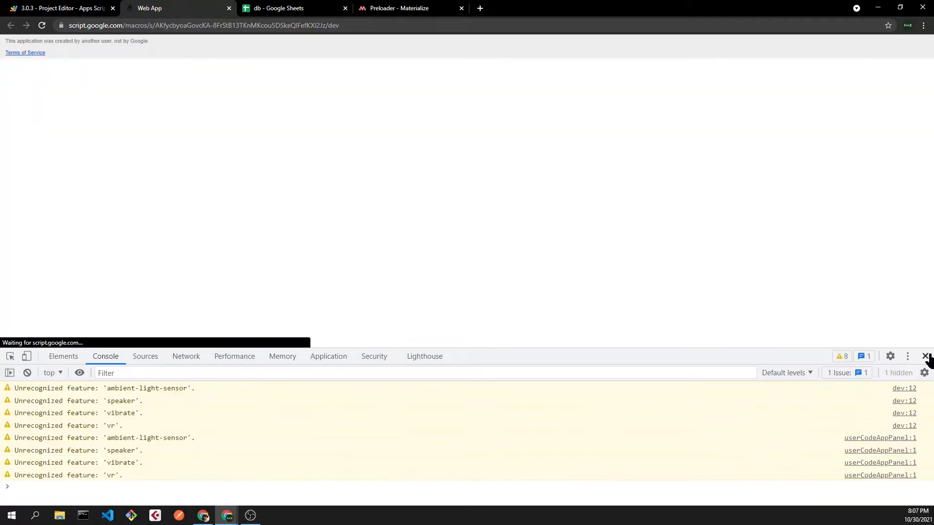
Step: Close the DevTools panel to reveal the profile card showing Messages 2 and Agenda 1
{"action": "left_click", "coordinate": [927, 356]}
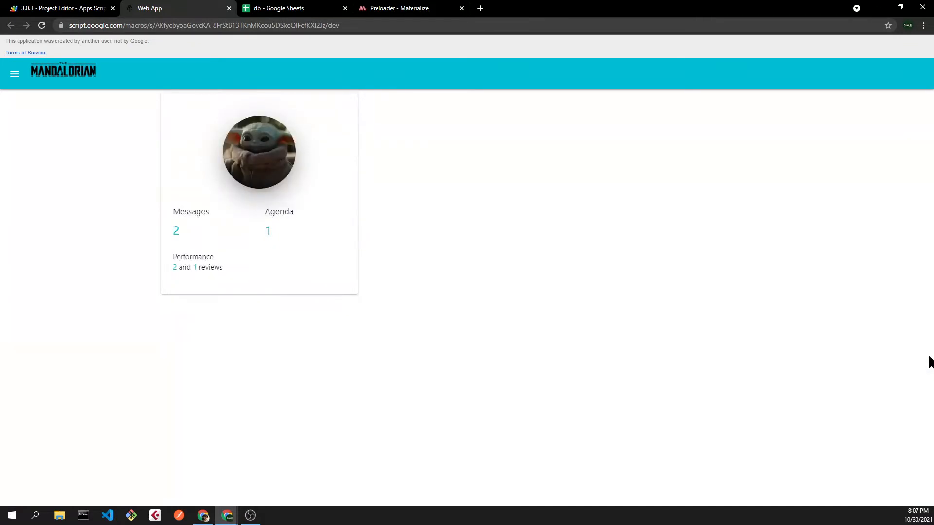
{"action": "mouse_move", "coordinate": [251, 234]}
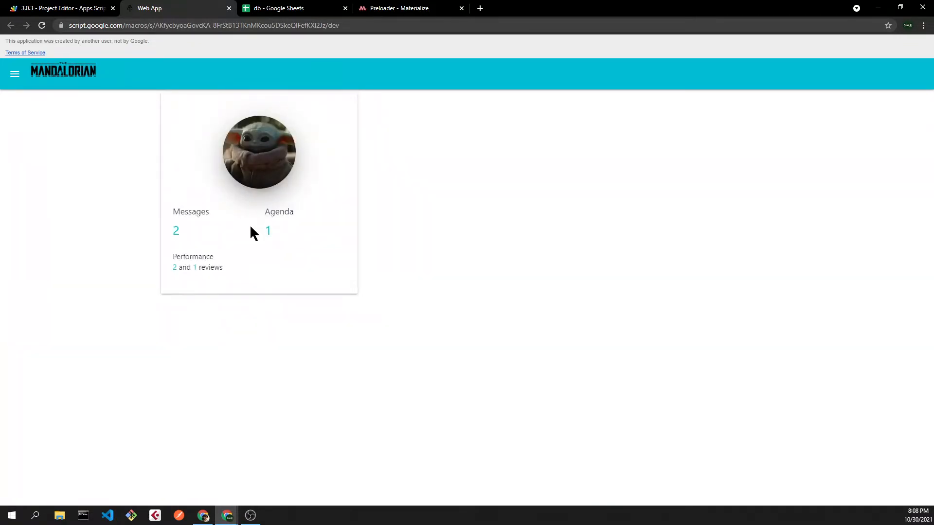
{"action": "mouse_move", "coordinate": [291, 205]}
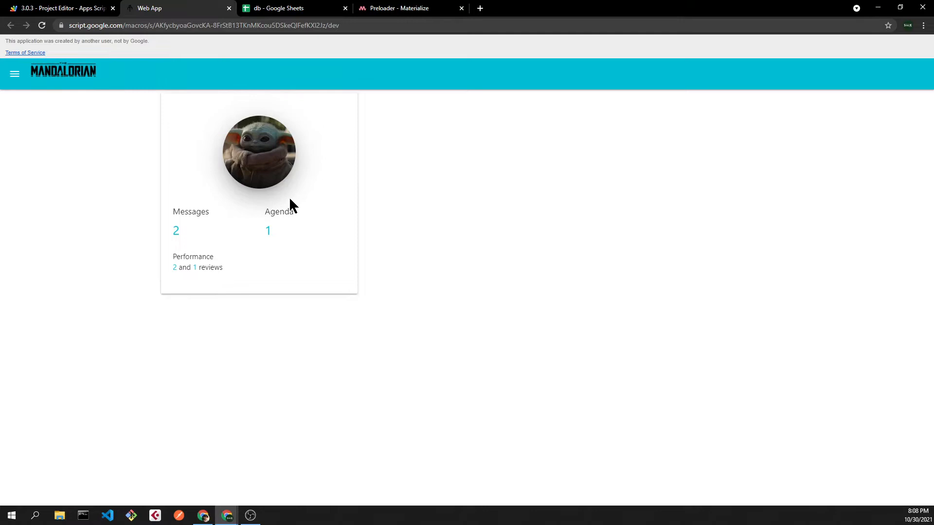
Step: Create a new HTML file named Store.js to hold the useStore hook
{"action": "left_click", "coordinate": [59, 8]}
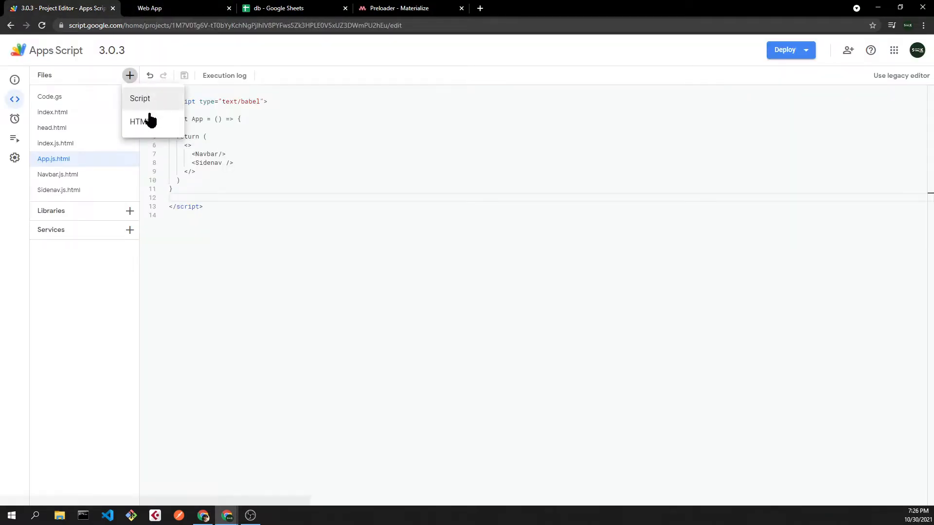
{"action": "left_click", "coordinate": [138, 122]}
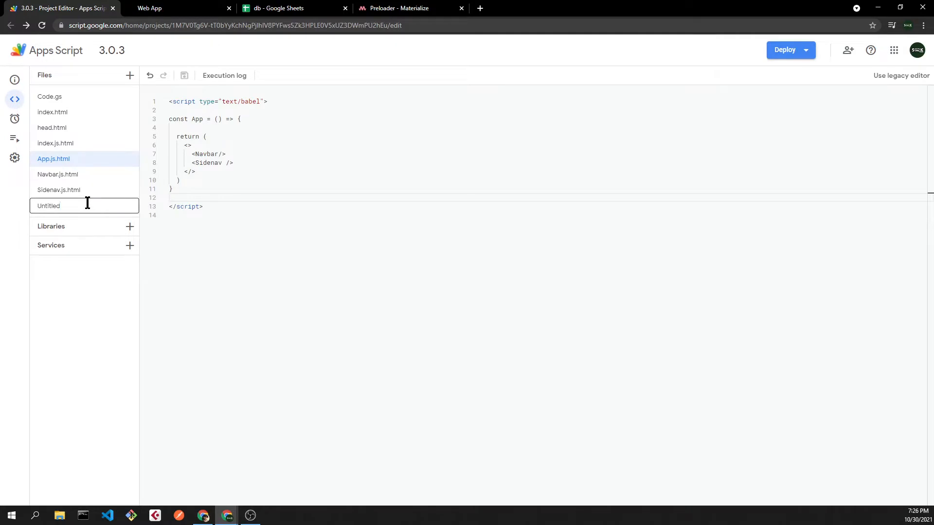
{"action": "type", "text": "S"}
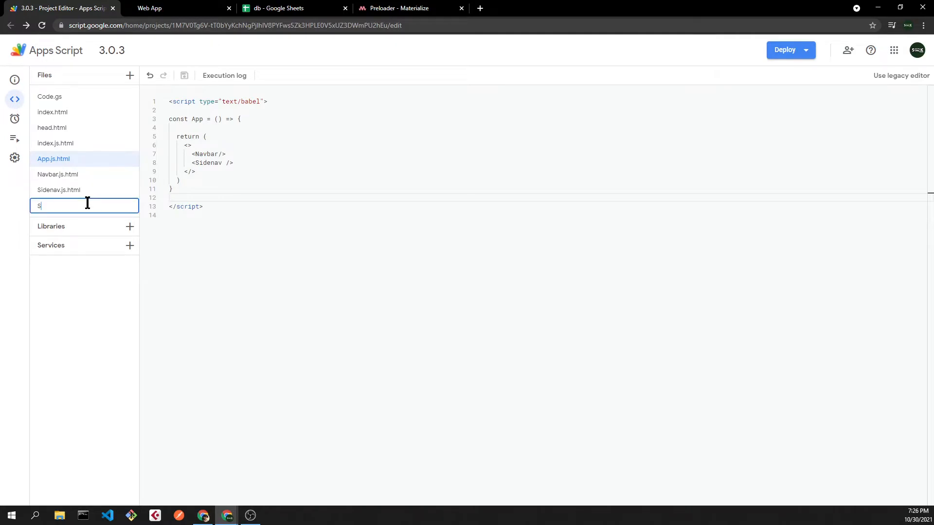
{"action": "key", "text": "Return"}
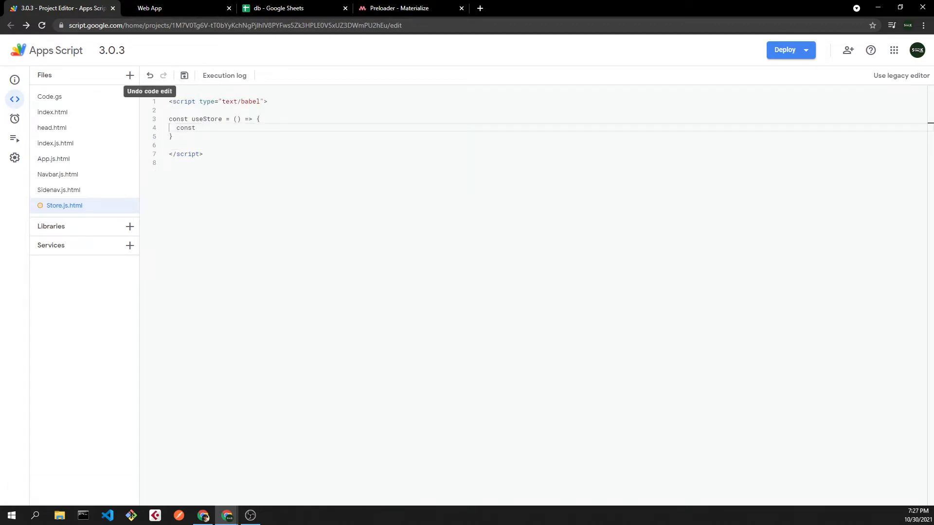
Step: Destructure useReducer from React and write the reducer function and initial state
{"action": "type", "text": "{ useReducer } = React;"}
{"action": "type", "text": "const initialState = {}"}
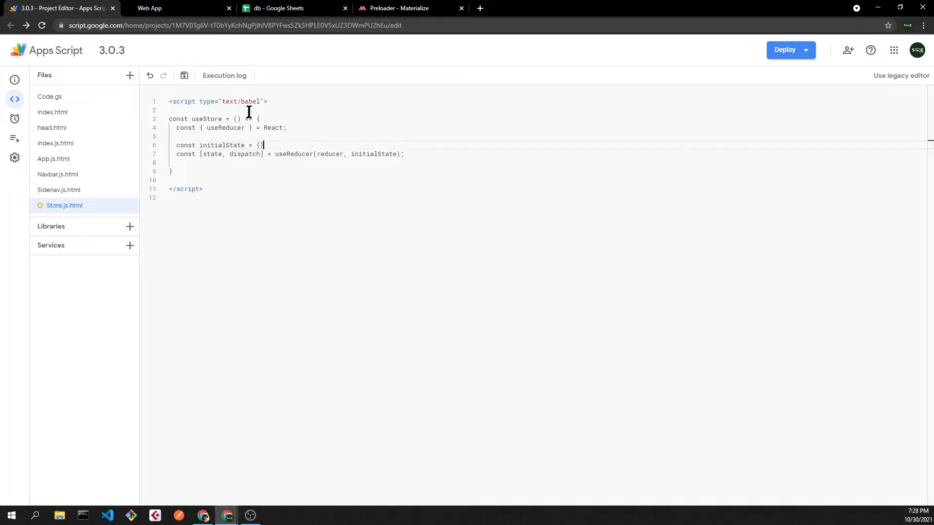
{"action": "key", "text": "Enter"}
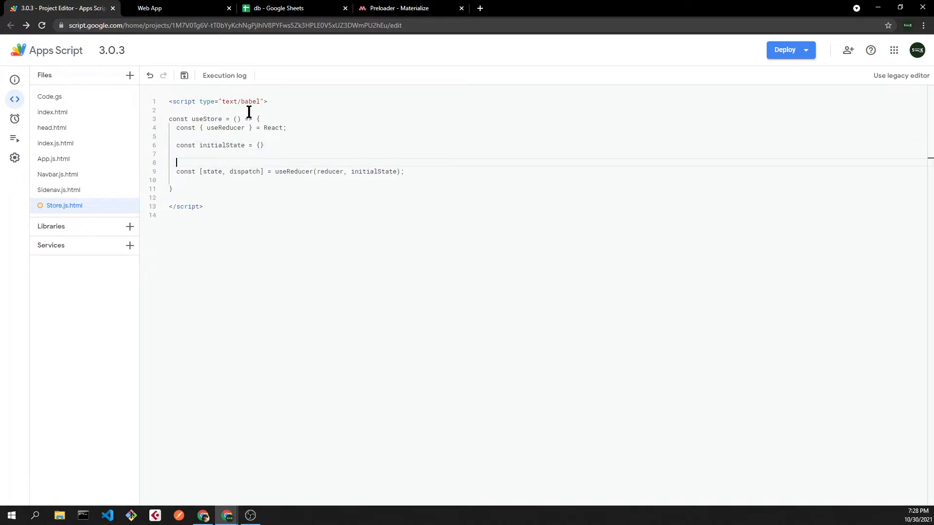
{"action": "type", "text": "func"}
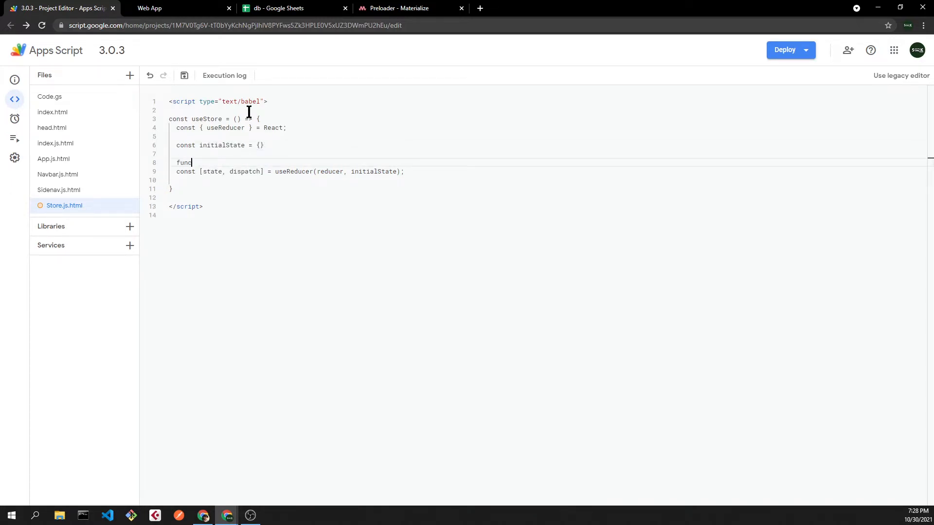
{"action": "type", "text": "tion reducer(state, action) {"}
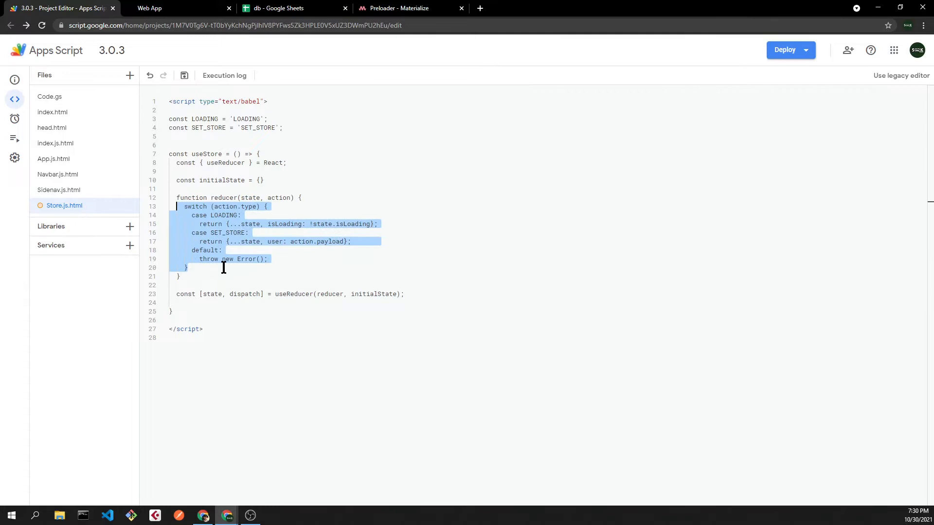
{"action": "left_click", "coordinate": [175, 180]}
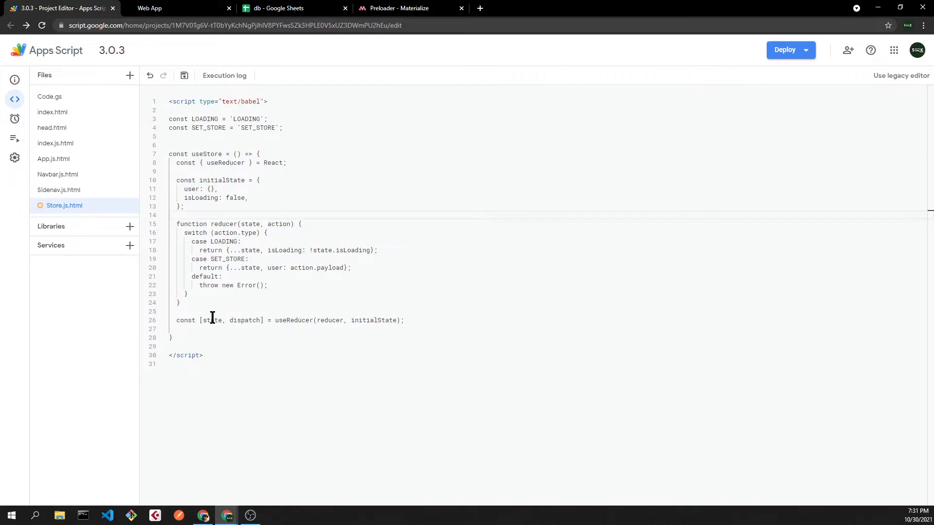
Step: Return [state, dispatch] from useStore, save, and require the hook in index.html
{"action": "double_click", "coordinate": [211, 320]}
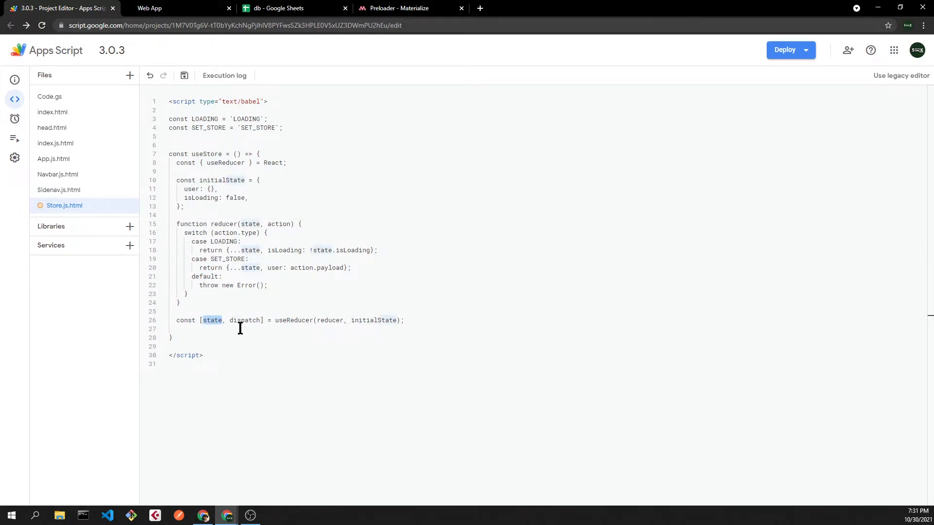
{"action": "double_click", "coordinate": [244, 320]}
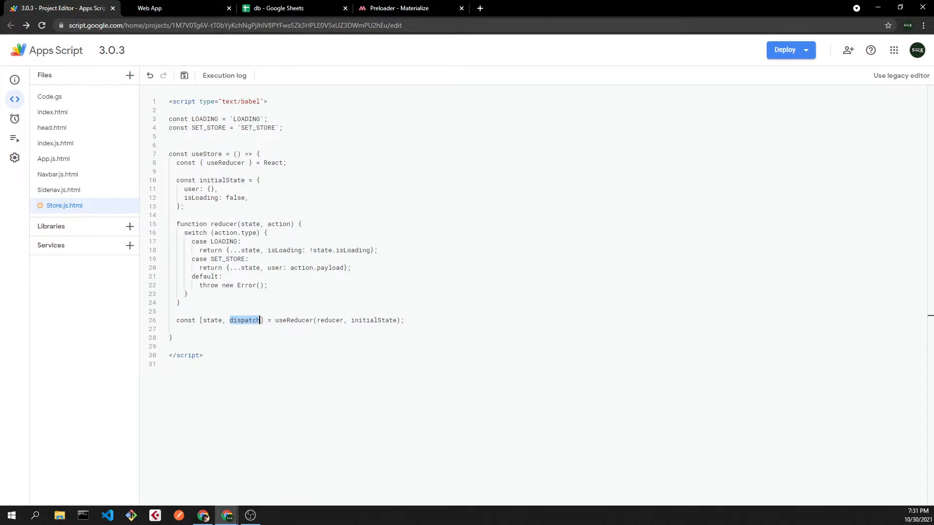
{"action": "type", "text": "return [state, dispatch];"}
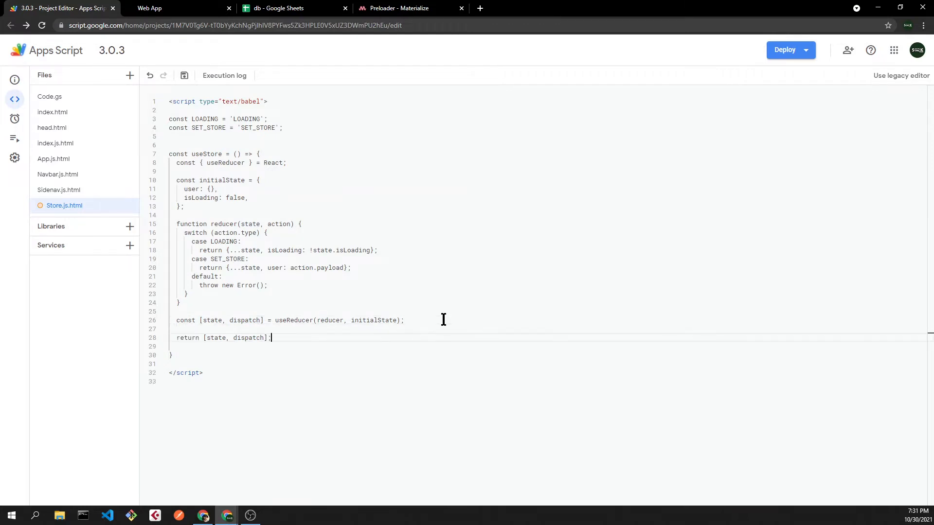
{"action": "key", "text": "ctrl+s"}
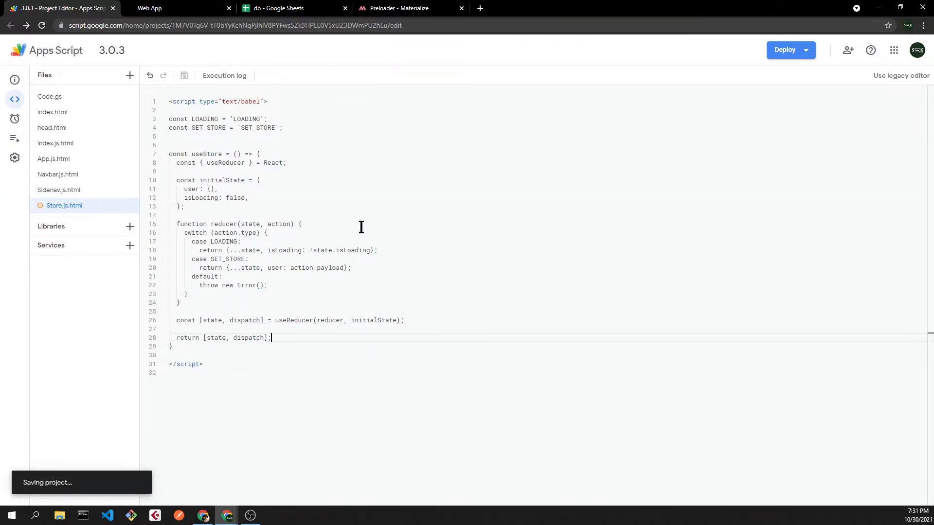
{"action": "double_click", "coordinate": [207, 153]}
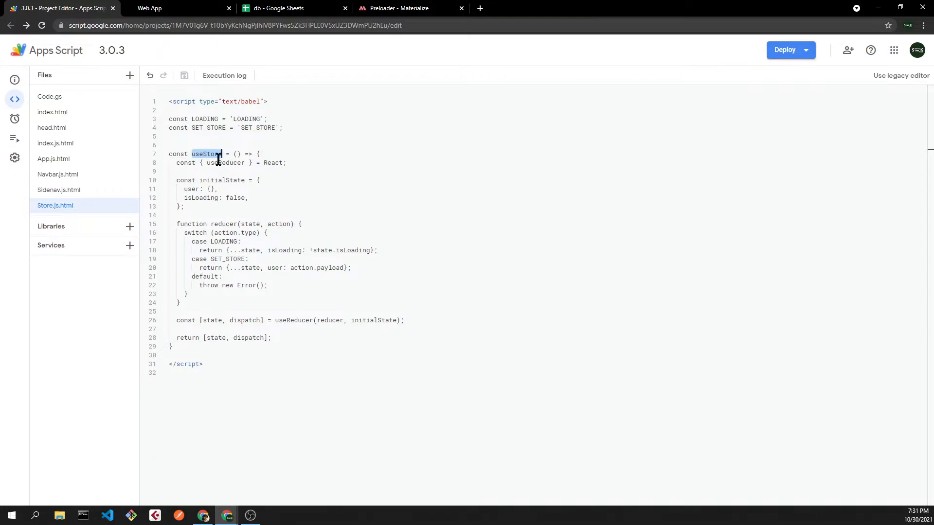
{"action": "left_click", "coordinate": [53, 112]}
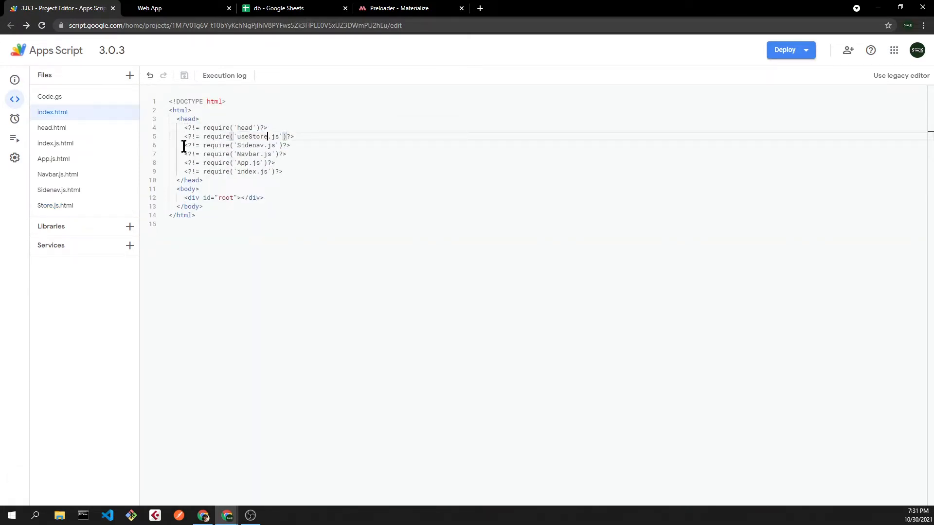
Step: Log useStore's state in App.js and inspect the console: empty user, isLoading false
{"action": "left_click", "coordinate": [53, 159]}
{"action": "type", "text": "const [state, dispatch] = useStore();"}
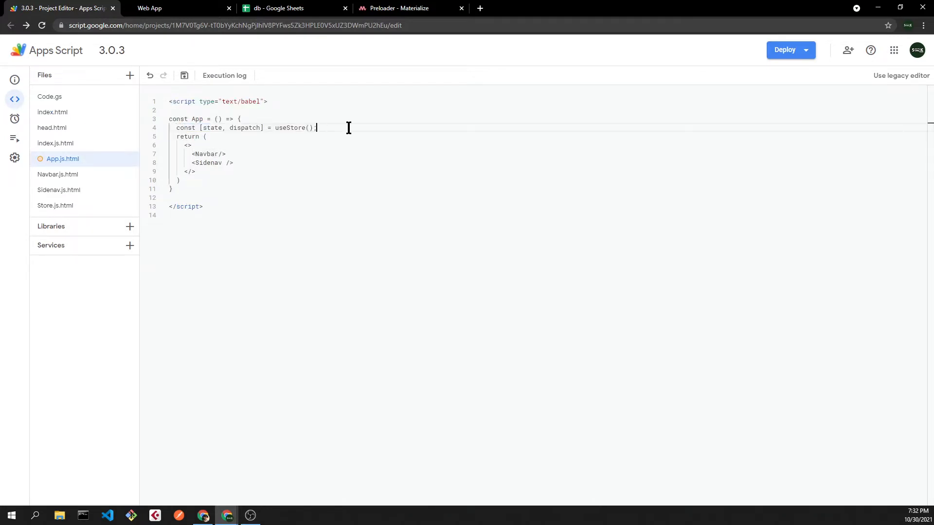
{"action": "type", "text": "console.log("}
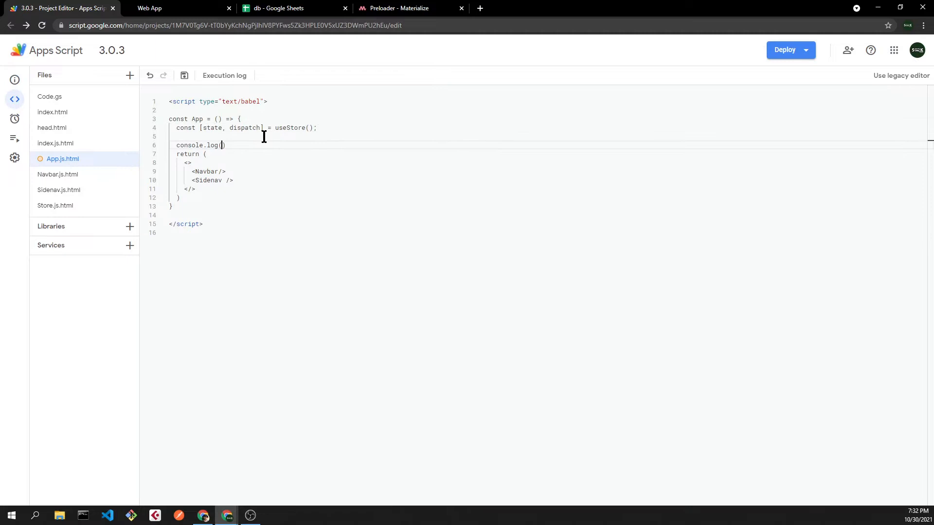
{"action": "type", "text": "state"}
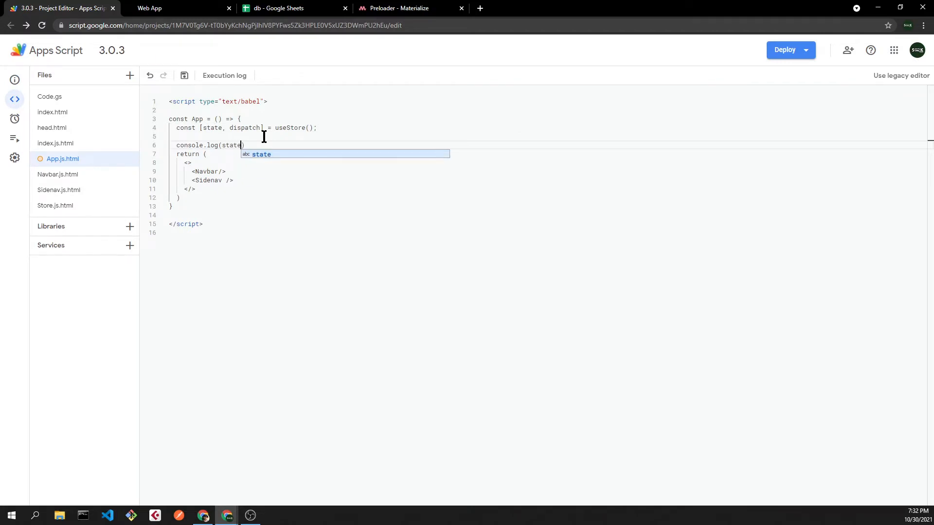
{"action": "left_click", "coordinate": [149, 8]}
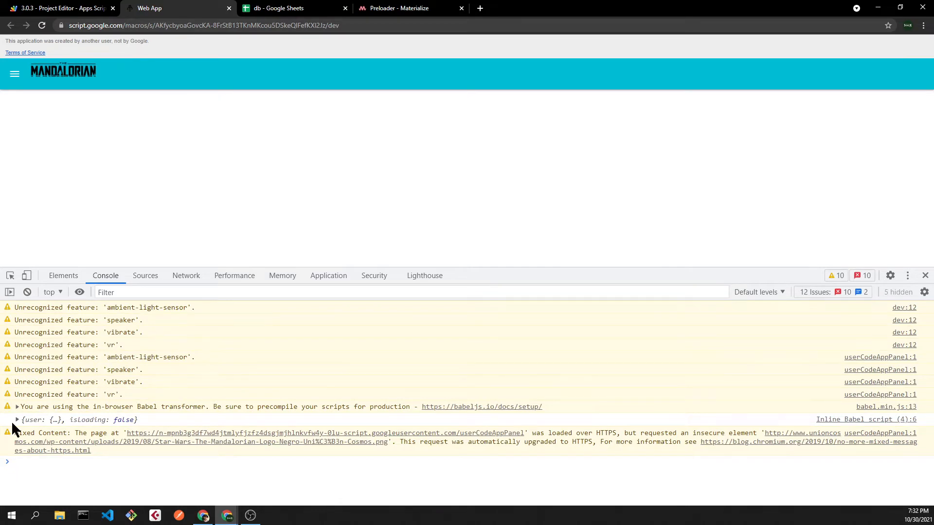
{"action": "left_click", "coordinate": [16, 420]}
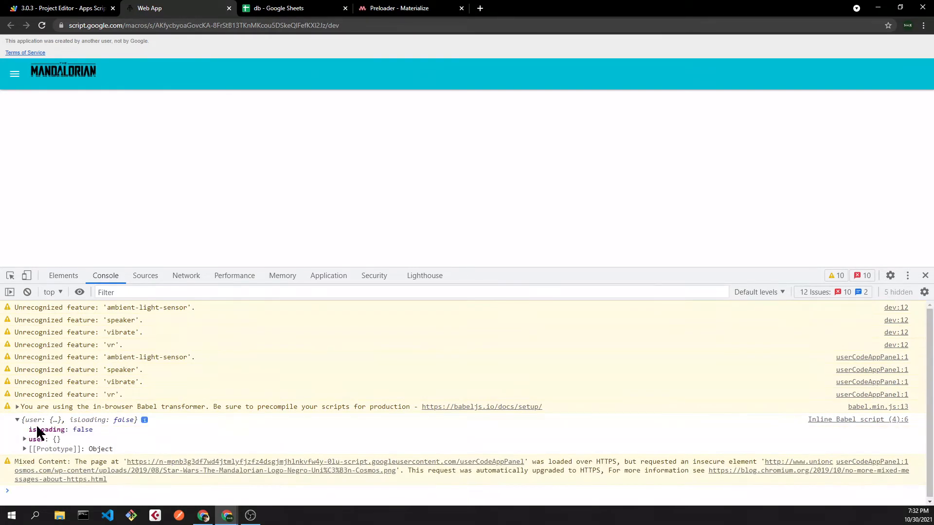
{"action": "left_click", "coordinate": [60, 8]}
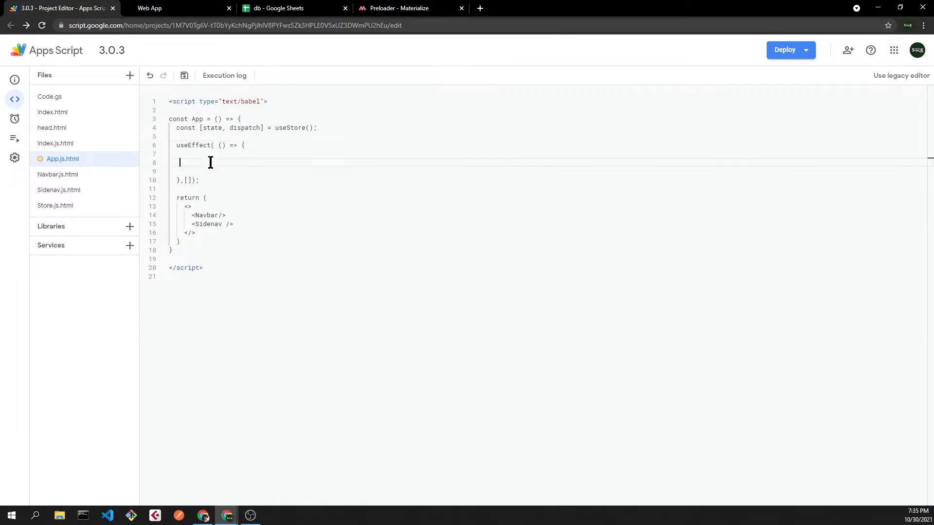
{"action": "mouse_move", "coordinate": [209, 162]}
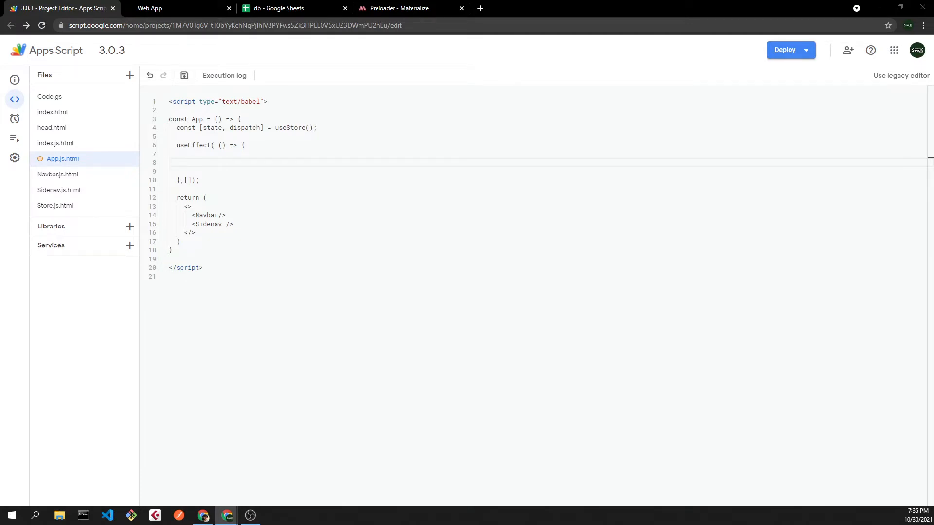
Step: Call google.script.run.getUserInfo() inside App's useEffect on line 8
{"action": "type", "text": "google.script.run.getUserInfo();"}
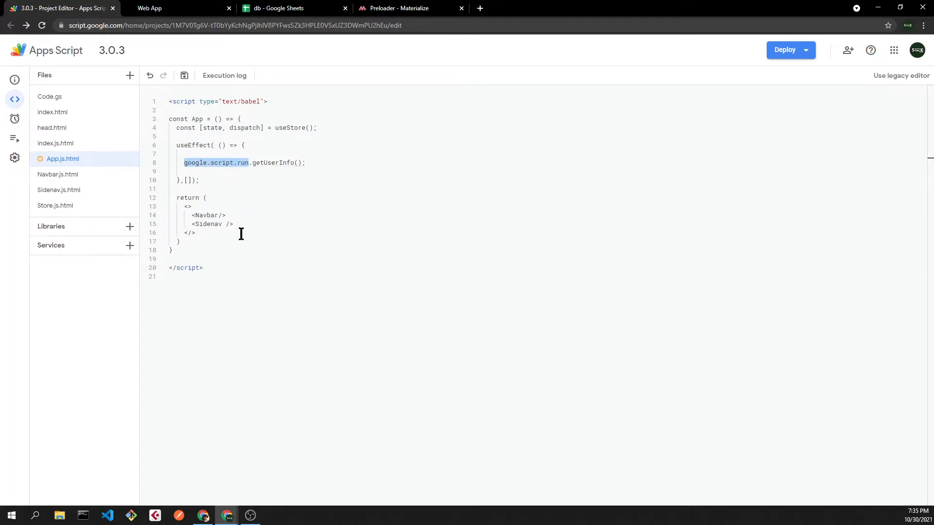
{"action": "mouse_move", "coordinate": [213, 179]}
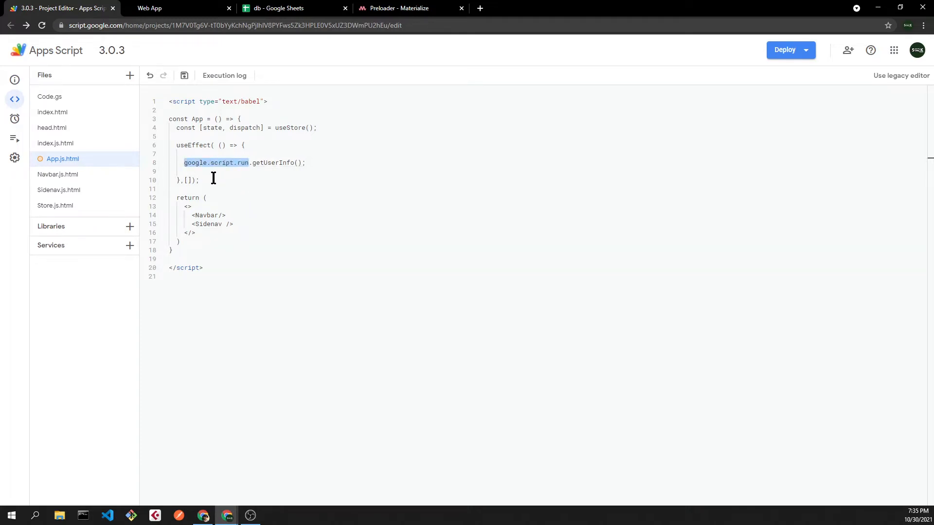
Step: Create utils.gs with the spreadsheet DB helpers and run __test__getUserInfo
{"action": "left_click", "coordinate": [130, 75]}
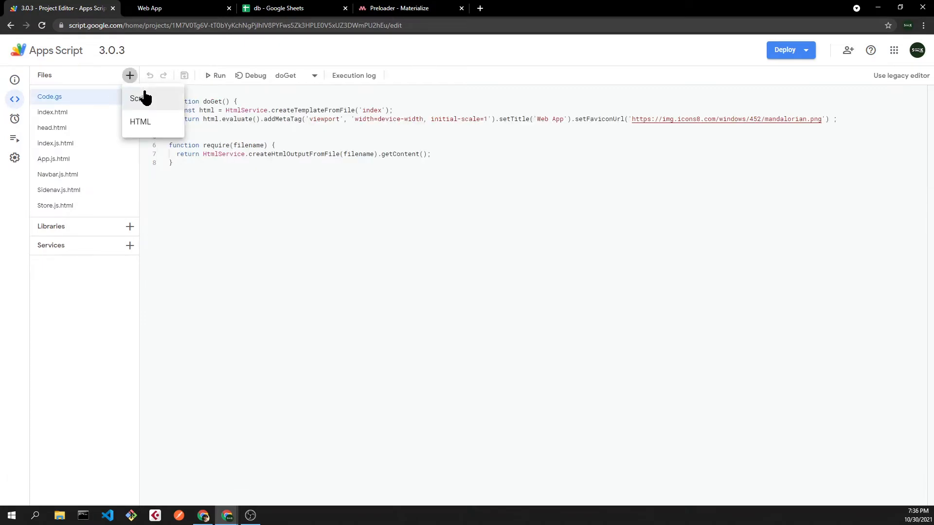
{"action": "left_click", "coordinate": [141, 98]}
{"action": "type", "text": "utils.gs"}
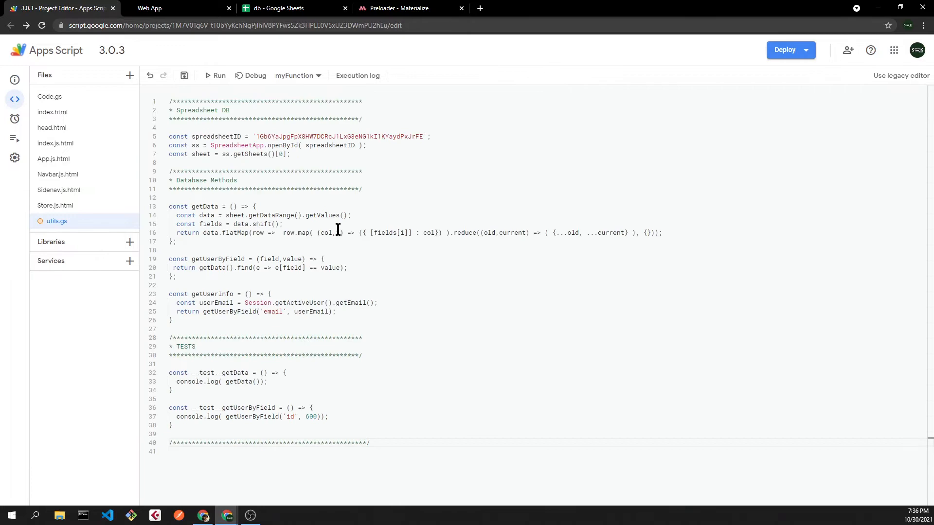
{"action": "left_click", "coordinate": [280, 8]}
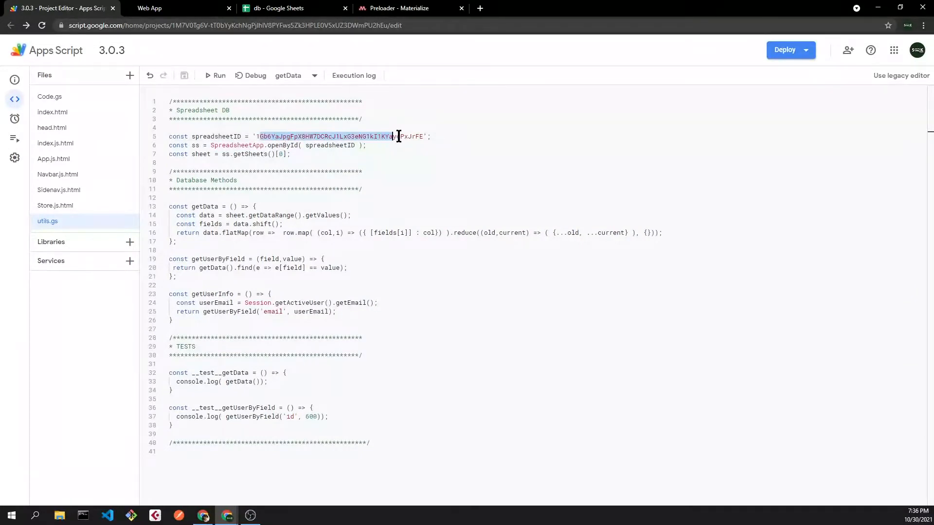
{"action": "left_click", "coordinate": [216, 75]}
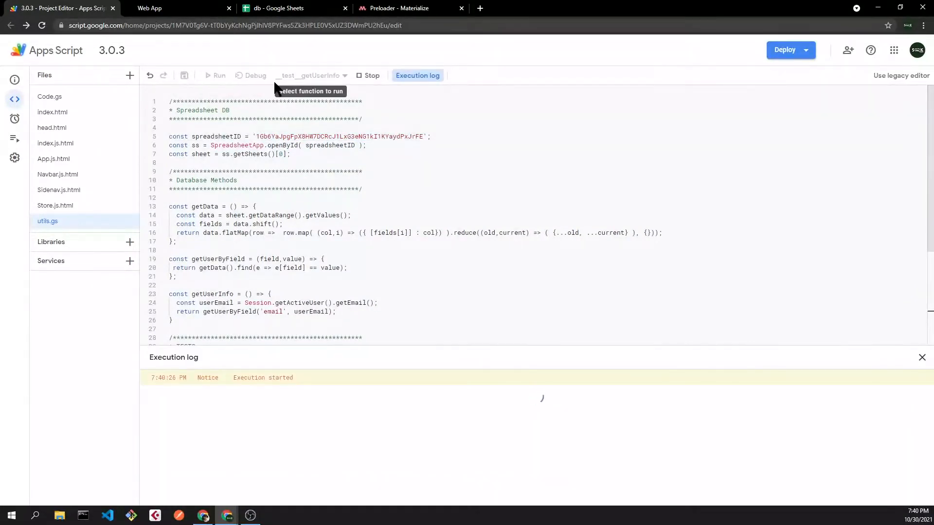
Step: Confirm the execution log shows user 600 (Mando), then switch to the db spreadsheet
{"action": "left_click", "coordinate": [216, 76]}
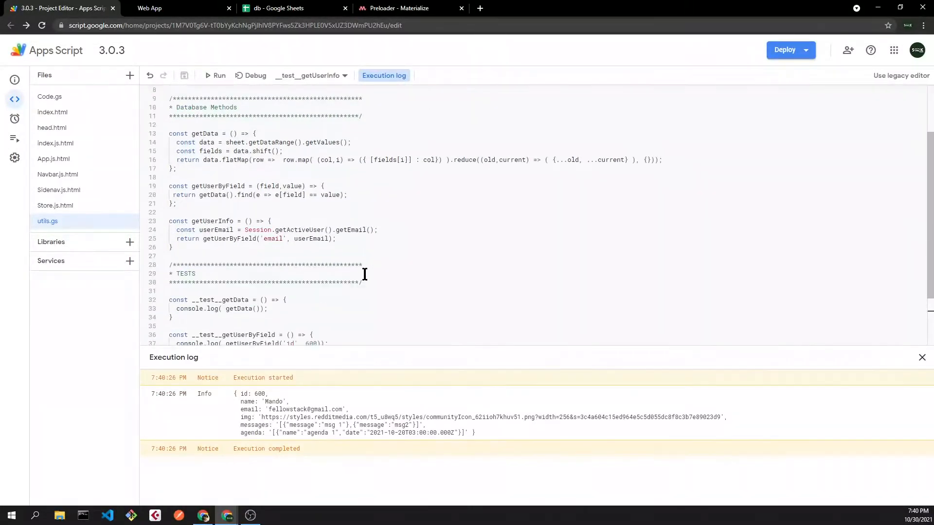
{"action": "scroll", "scroll_direction": "down", "scroll_amount": 3}
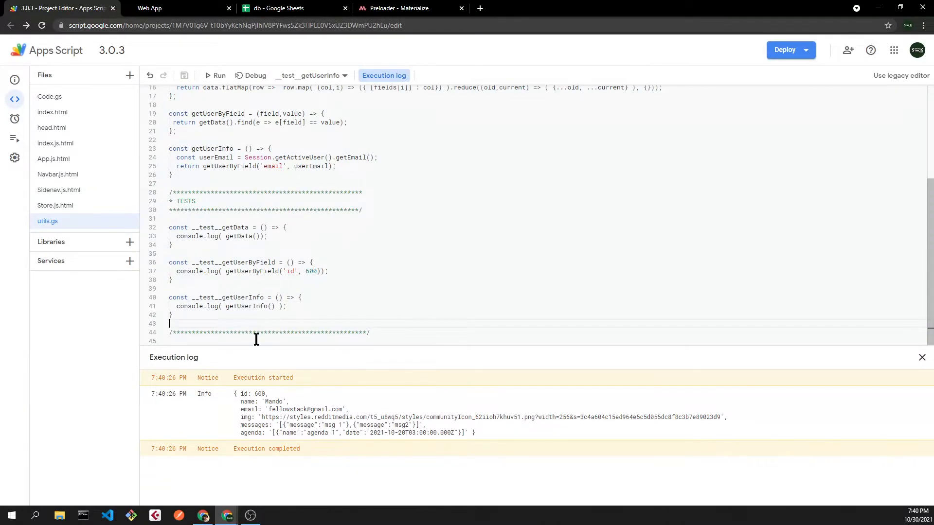
{"action": "left_click", "coordinate": [279, 8]}
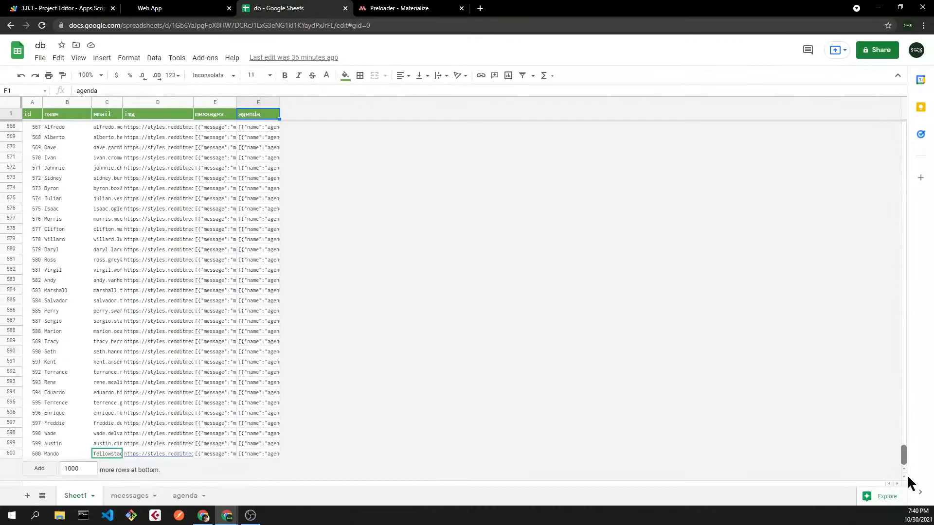
Step: Check row 600 against getUserInfo's userEmail lookup and chain .withSuccessHandler() in App.js.html
{"action": "left_click", "coordinate": [107, 454]}
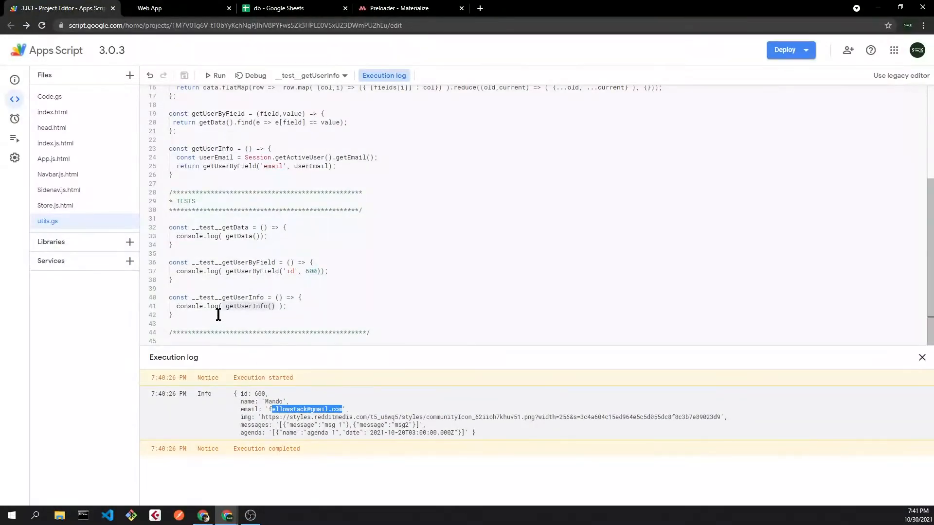
{"action": "double_click", "coordinate": [220, 157]}
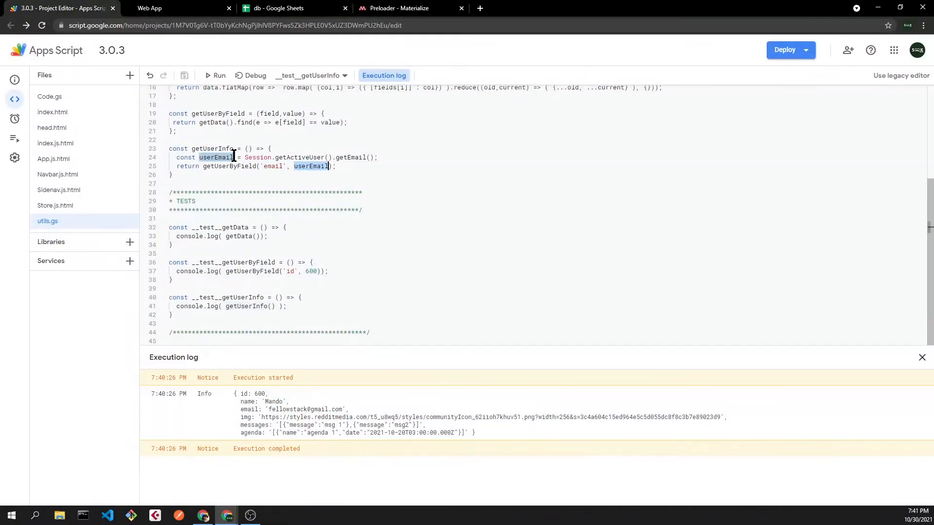
{"action": "mouse_move", "coordinate": [345, 421]}
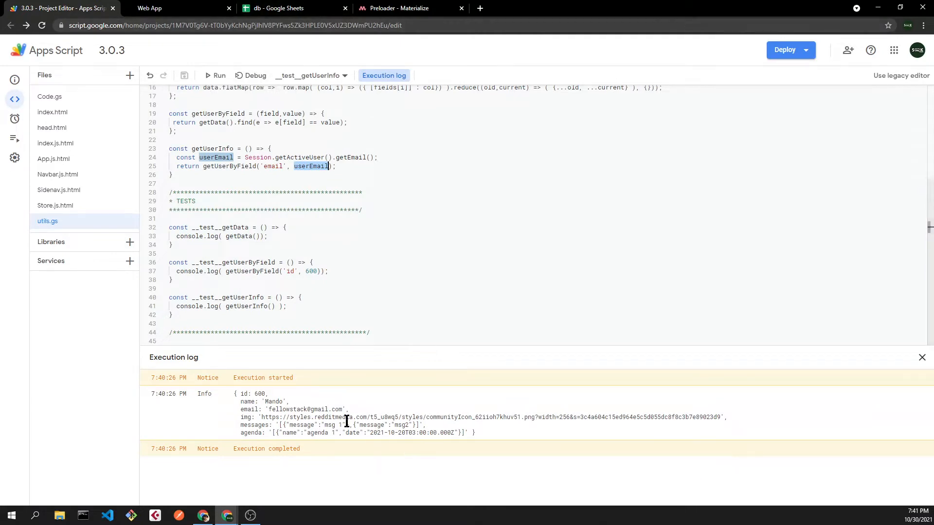
{"action": "left_click", "coordinate": [62, 158]}
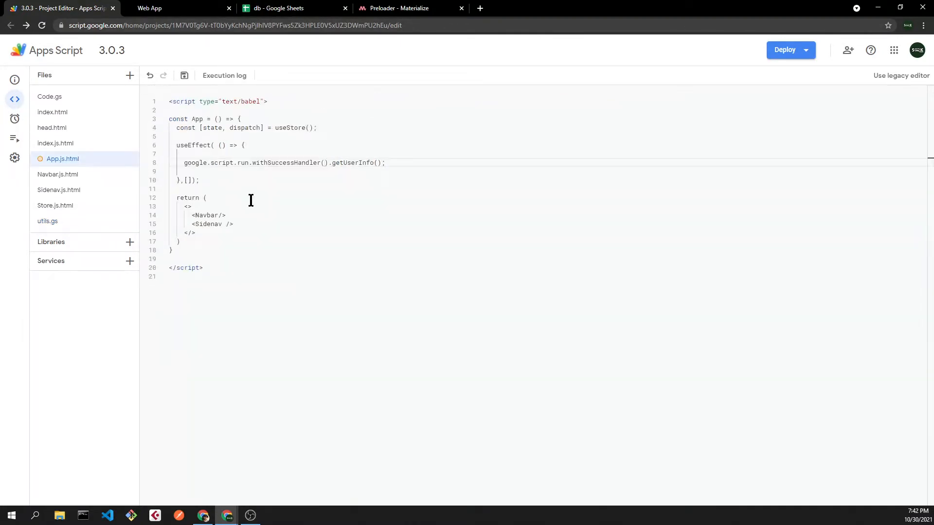
Step: Pass setData to withSuccessHandler and define setData = (data) => { console.log(data) }
{"action": "type", "text": "?????"}
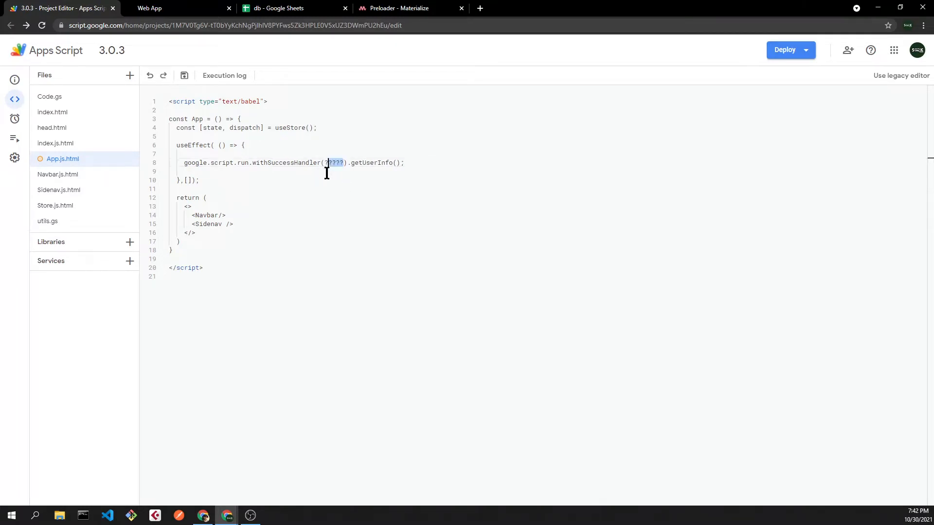
{"action": "type", "text": "setData"}
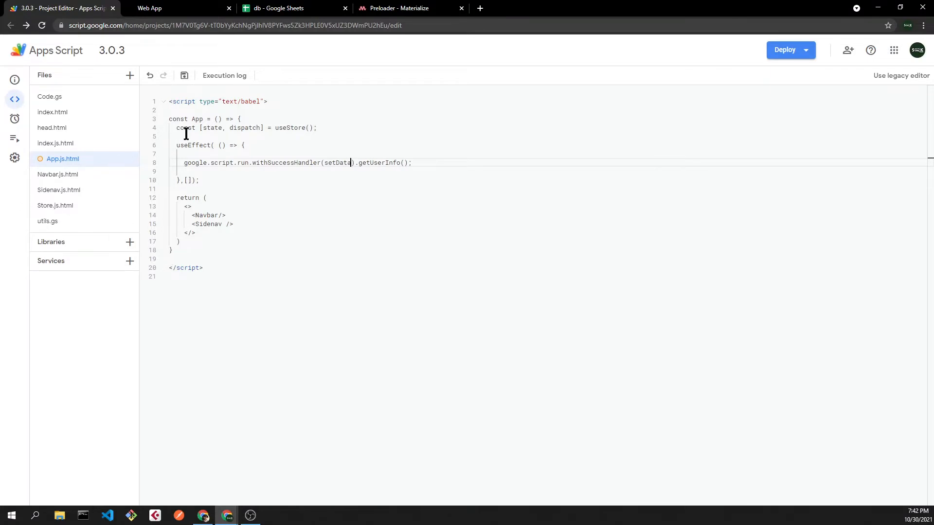
{"action": "key", "text": "Enter"}
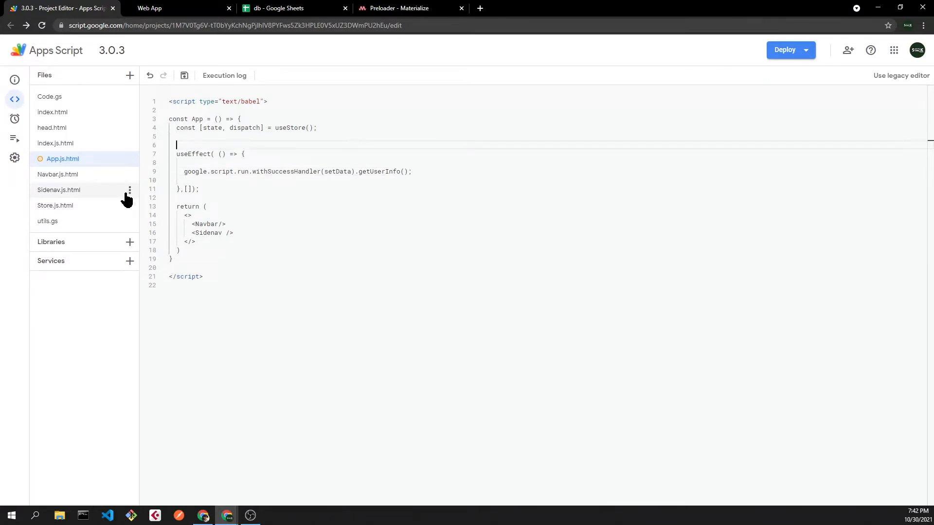
{"action": "type", "text": "const"}
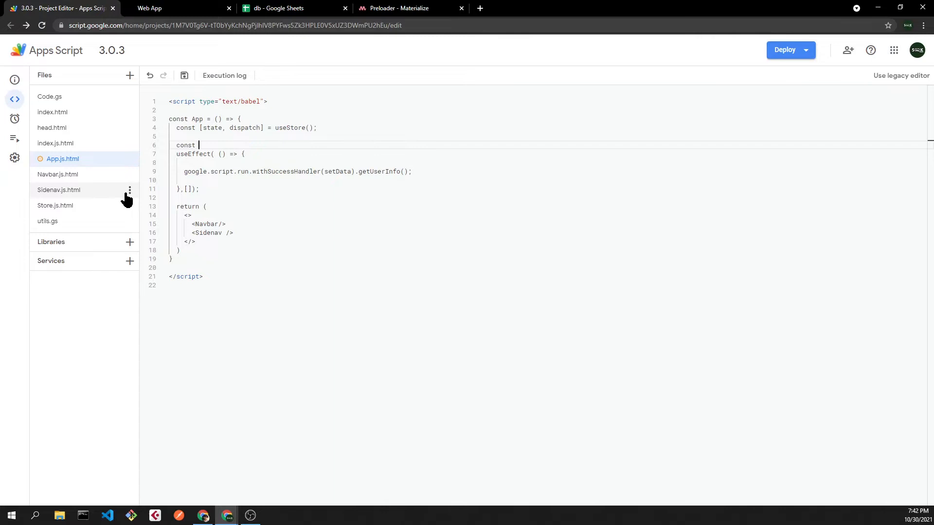
{"action": "type", "text": "setData = (data) => {"}
{"action": "type", "text": "console.log("}
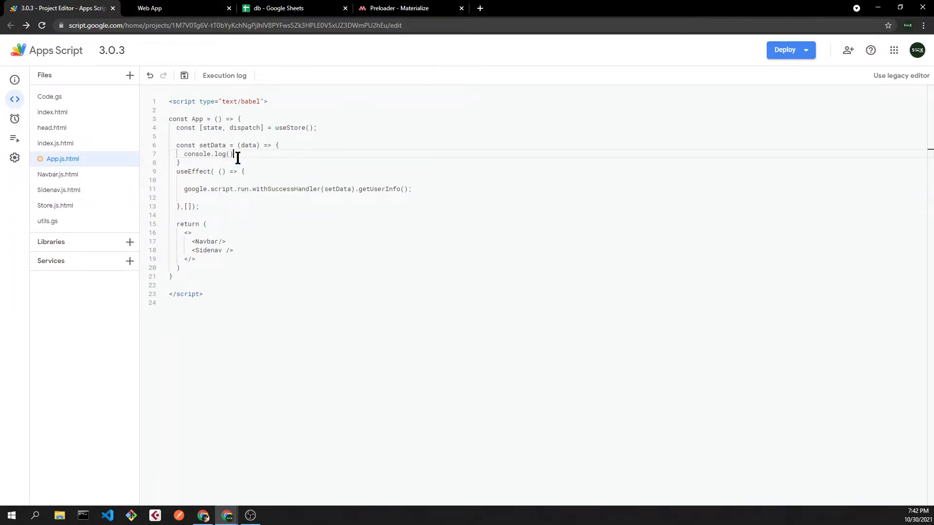
{"action": "type", "text": "data"}
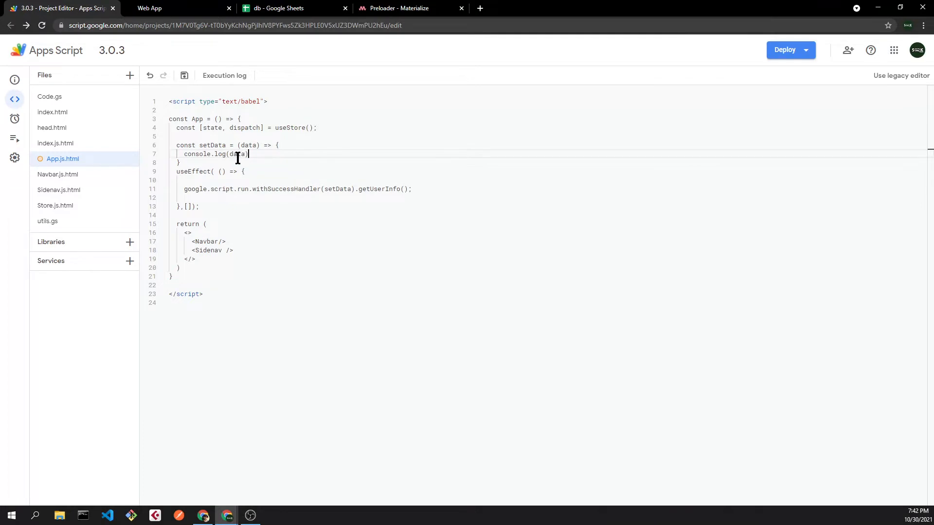
Step: Reload the web app and expand the logged object showing Mando's user record
{"action": "left_click", "coordinate": [151, 8]}
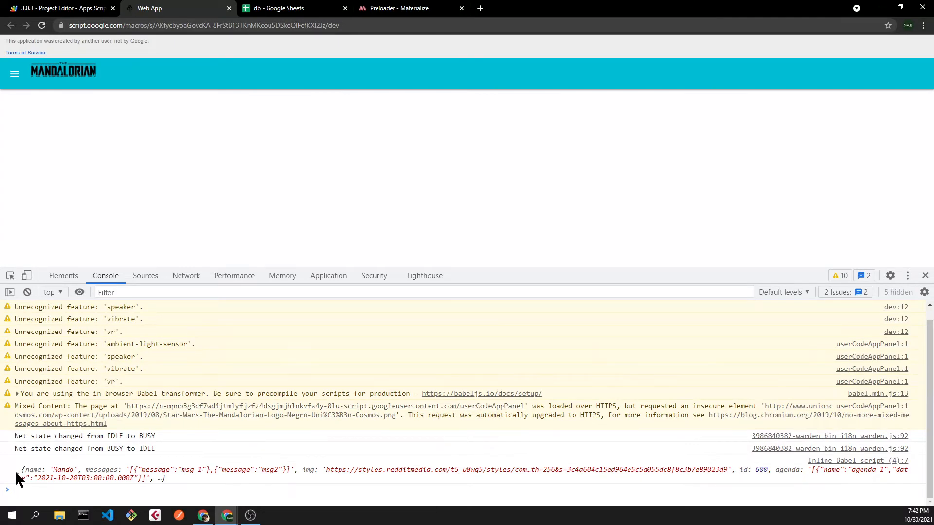
{"action": "left_click", "coordinate": [17, 470]}
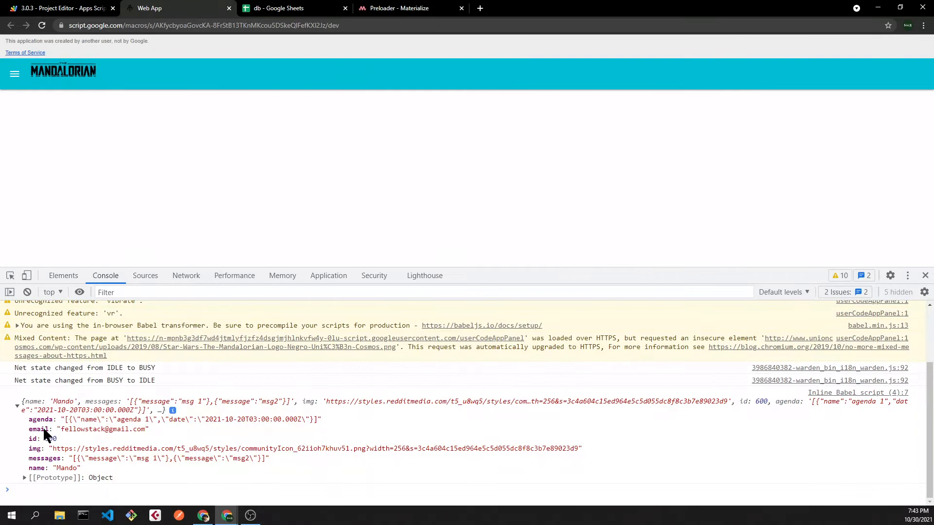
{"action": "left_click", "coordinate": [56, 8]}
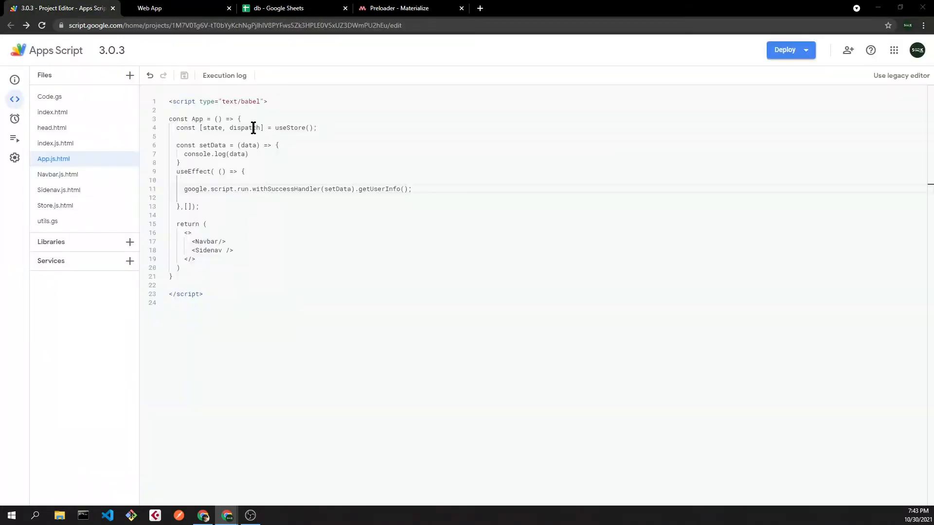
Step: Dispatch {type: LOADING} in useEffect, log state, and check isLoading turns true
{"action": "type", "text": "dispatch()"}
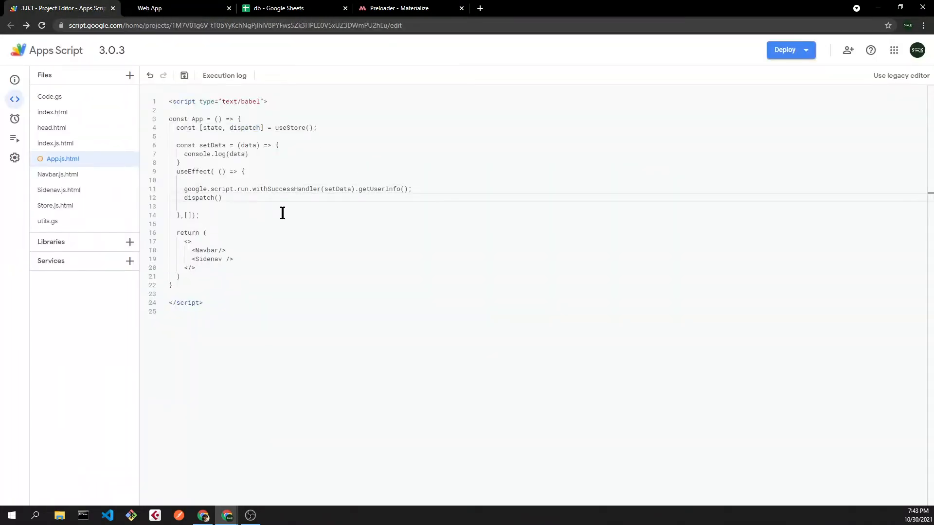
{"action": "type", "text": "{type: LOADING"}
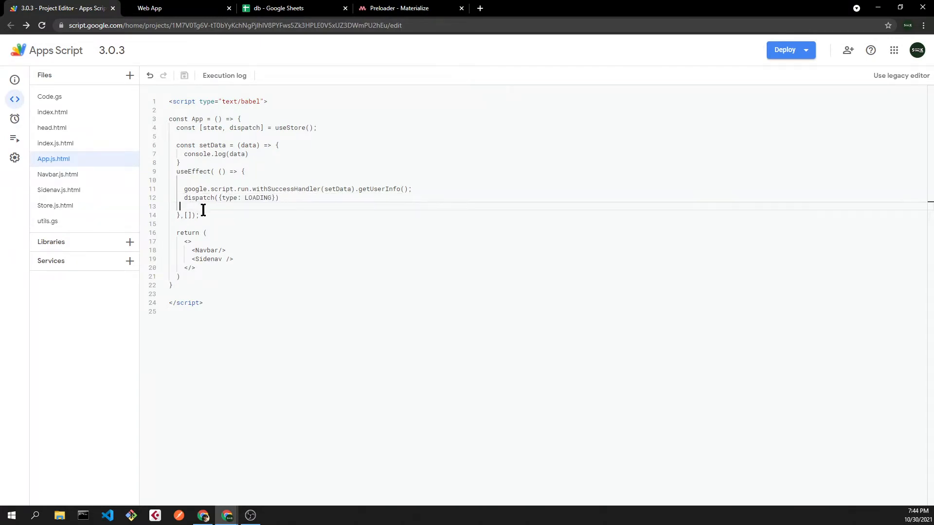
{"action": "key", "text": "Backspace"}
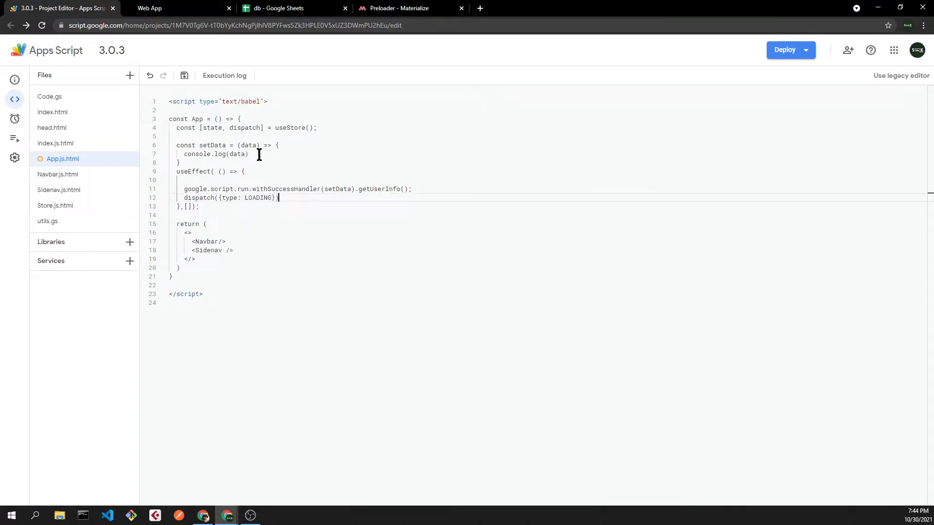
{"action": "type", "text": "console.log(stat"}
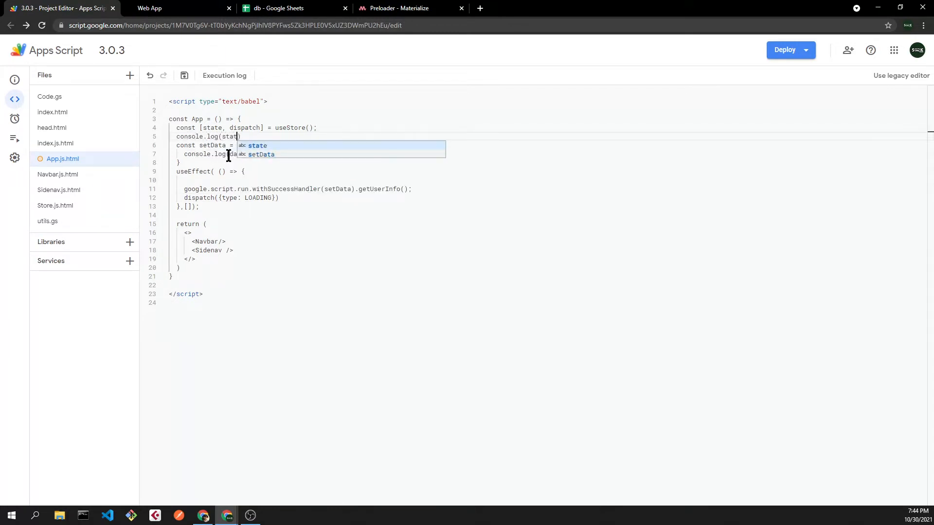
{"action": "left_click", "coordinate": [150, 8]}
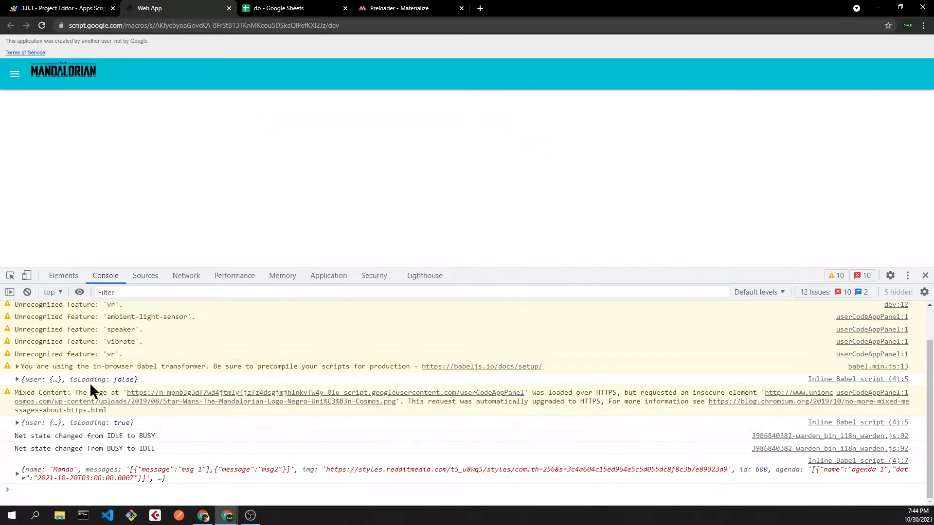
{"action": "mouse_move", "coordinate": [126, 387]}
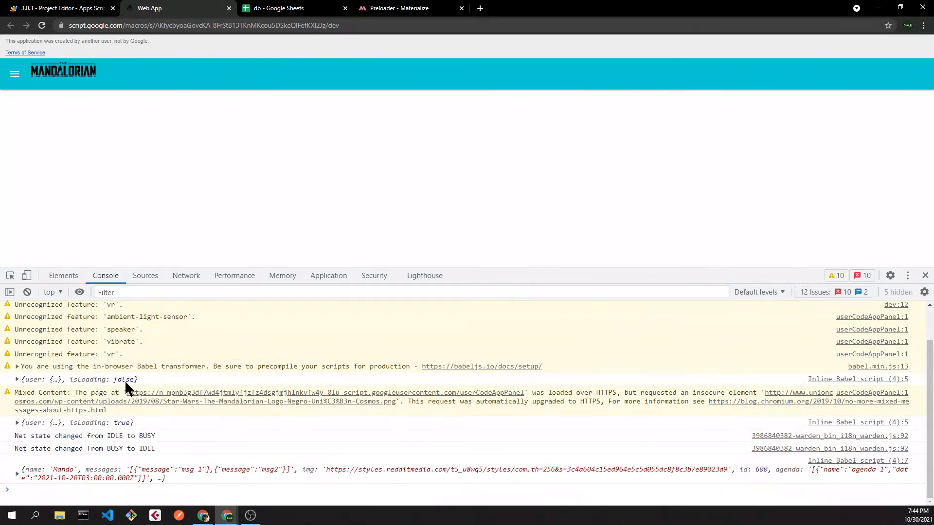
{"action": "left_click", "coordinate": [59, 8]}
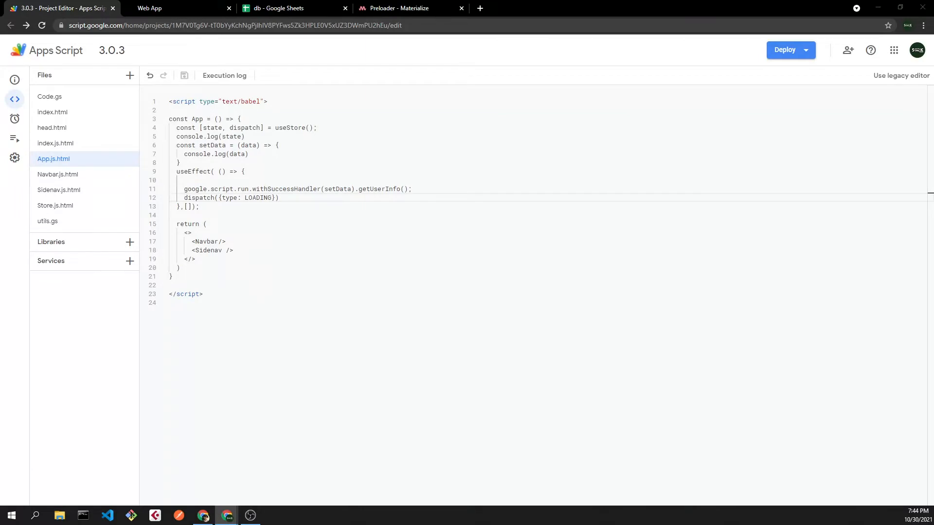
Step: Replace console.log(data) in setData with dispatch({type: LOADING}) and confirm isLoading flips in the console
{"action": "double_click", "coordinate": [229, 197]}
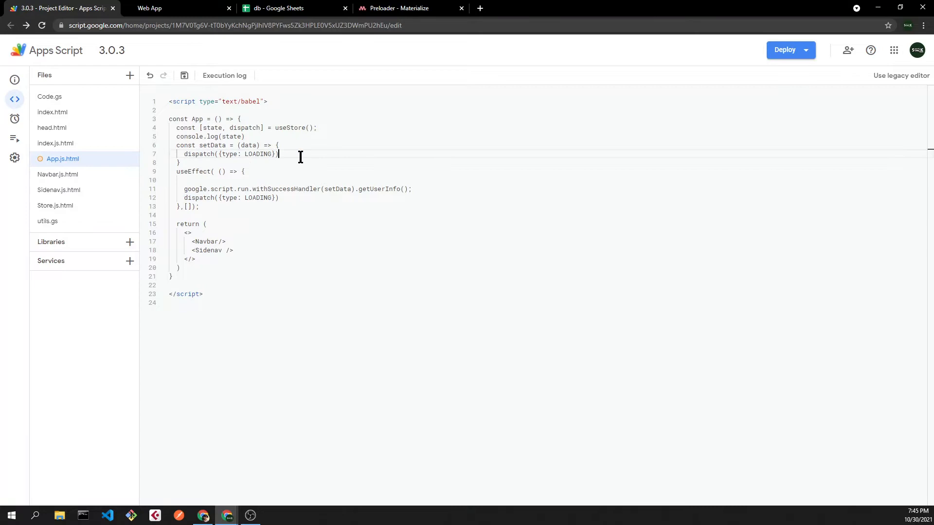
{"action": "left_click", "coordinate": [149, 8]}
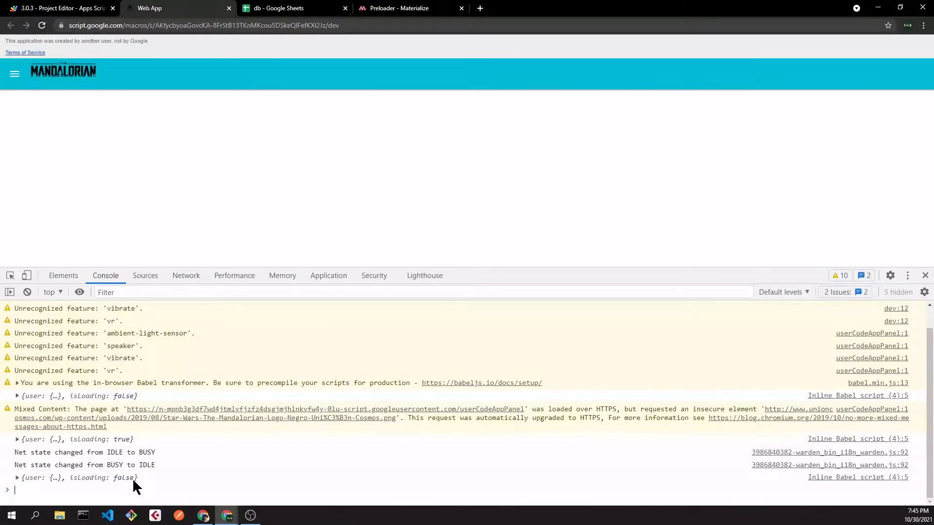
{"action": "mouse_move", "coordinate": [178, 474]}
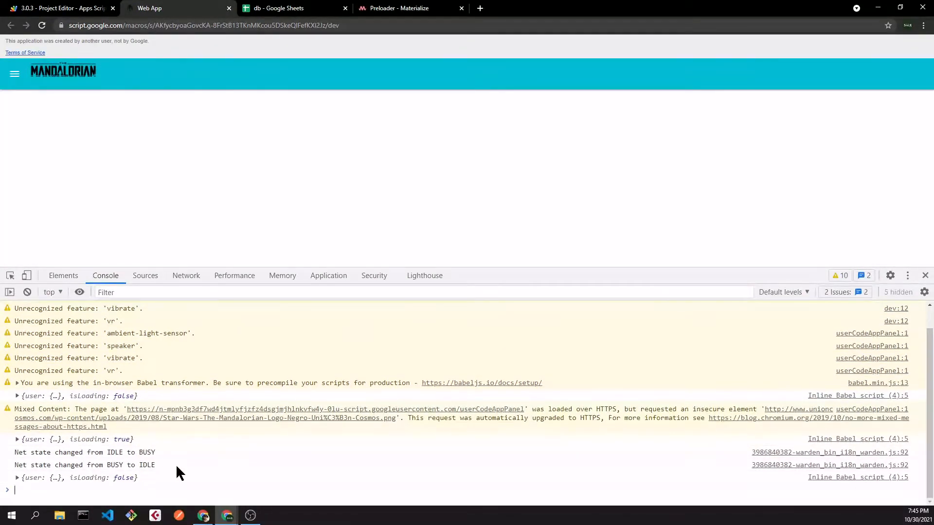
{"action": "left_click", "coordinate": [57, 7]}
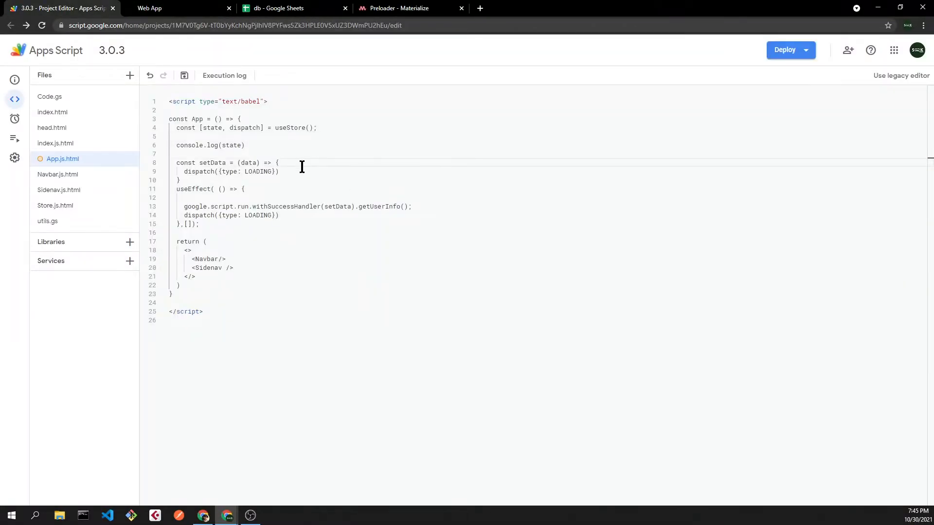
Step: Add dispatch({type: SET_STORE, payload: data}) above the LOADING dispatch in setData
{"action": "key", "text": "Enter"}
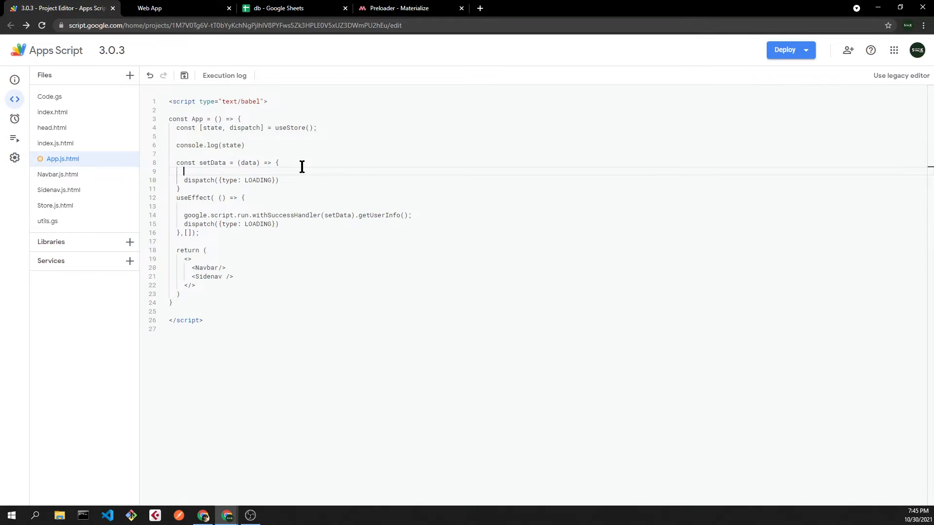
{"action": "type", "text": "dispatch({type: SET_STORE, payload: data});"}
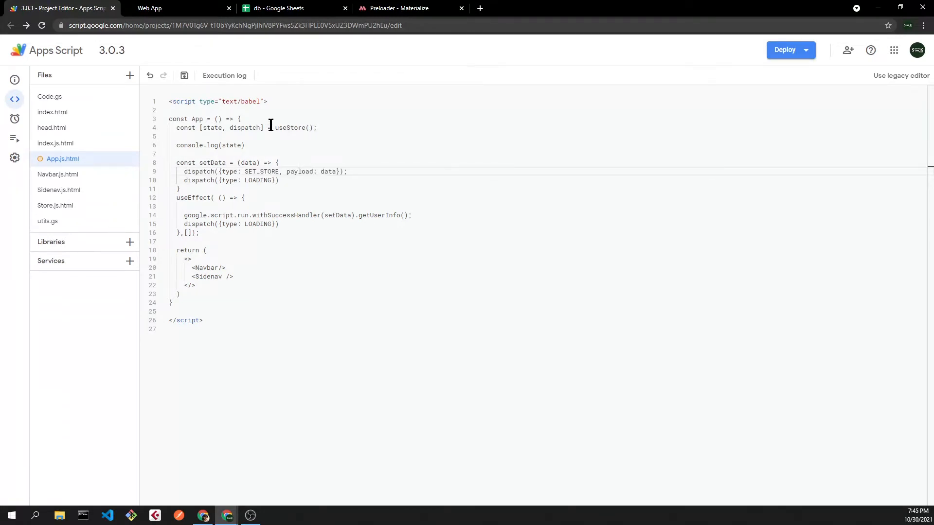
{"action": "double_click", "coordinate": [260, 171]}
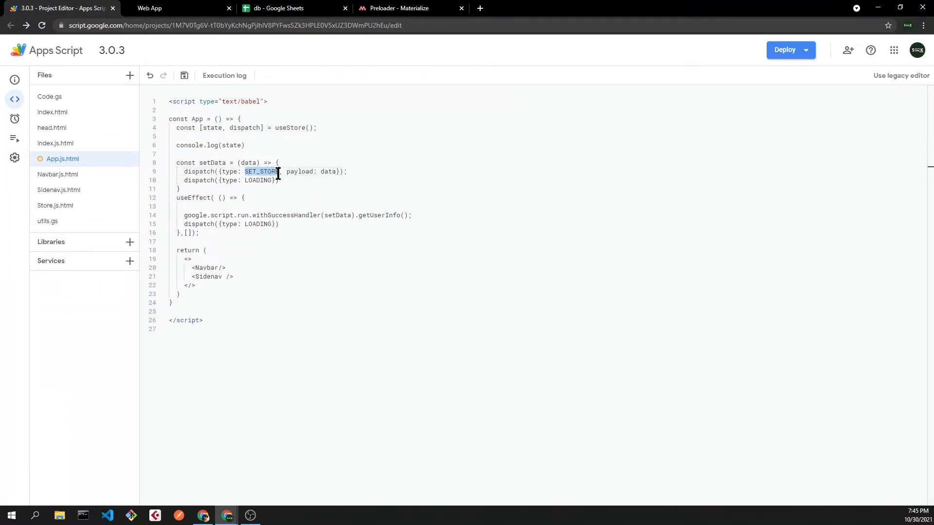
{"action": "double_click", "coordinate": [299, 171]}
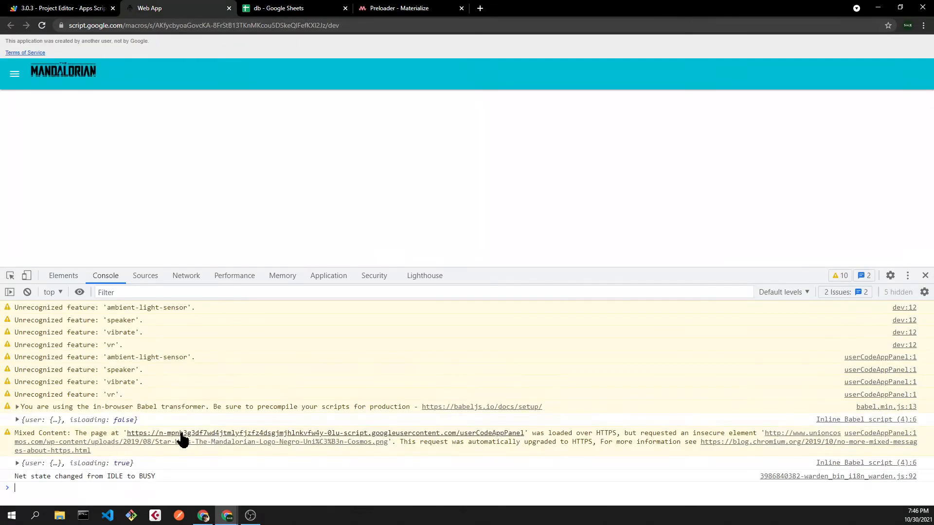
Step: Inspect the logged user data, then JSON.parse data.messages and agenda in setData
{"action": "left_click", "coordinate": [18, 420]}
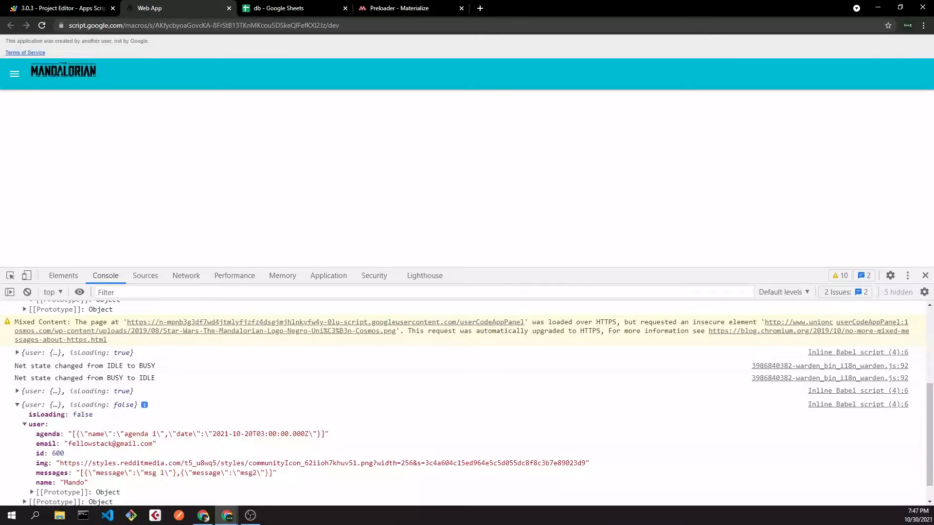
{"action": "mouse_move", "coordinate": [199, 488]}
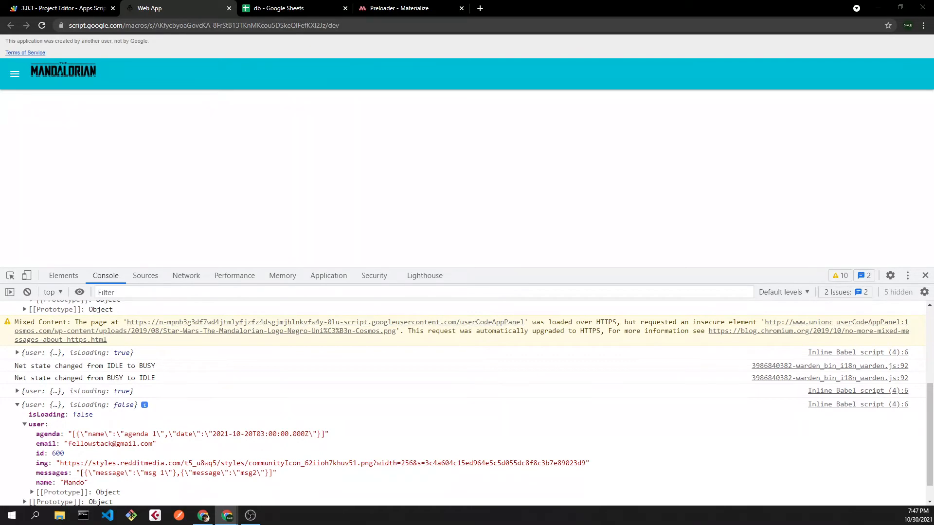
{"action": "left_click", "coordinate": [57, 8]}
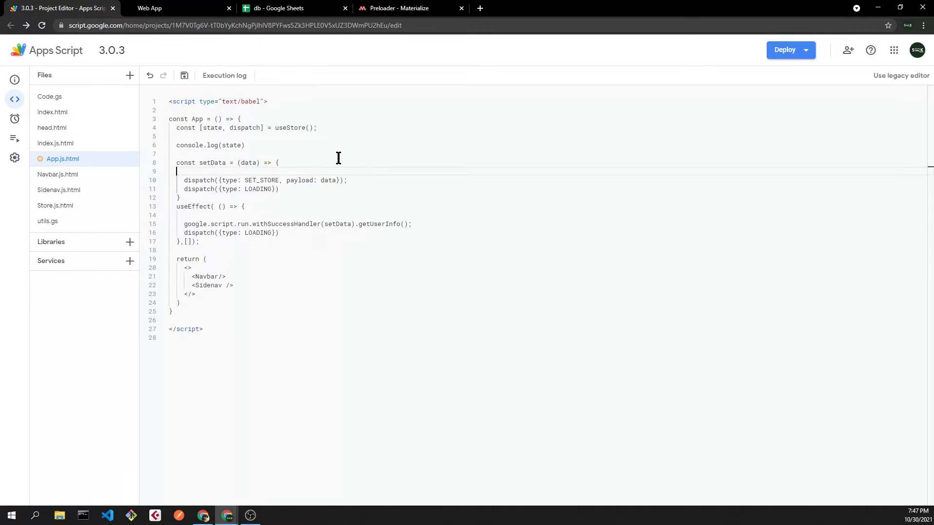
{"action": "type", "text": "data.messages = JSON.parse(data.messages);"}
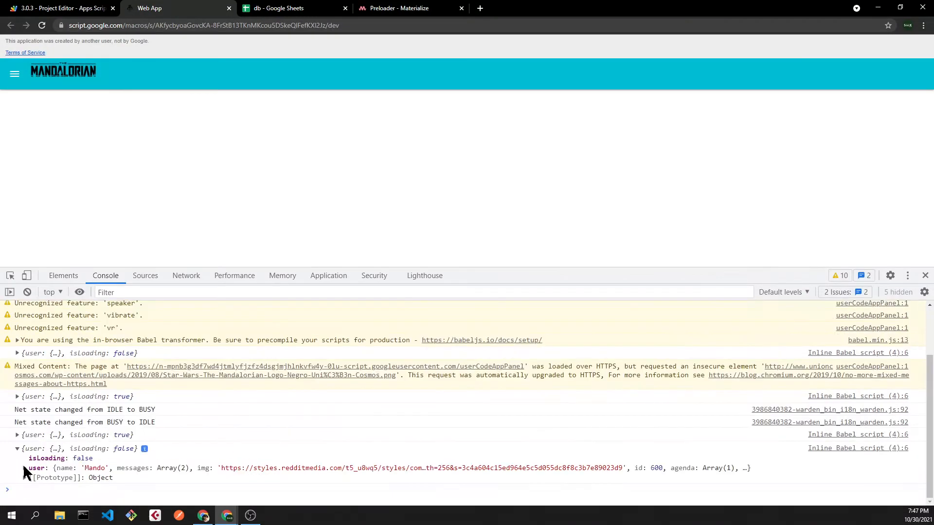
{"action": "left_click", "coordinate": [59, 7]}
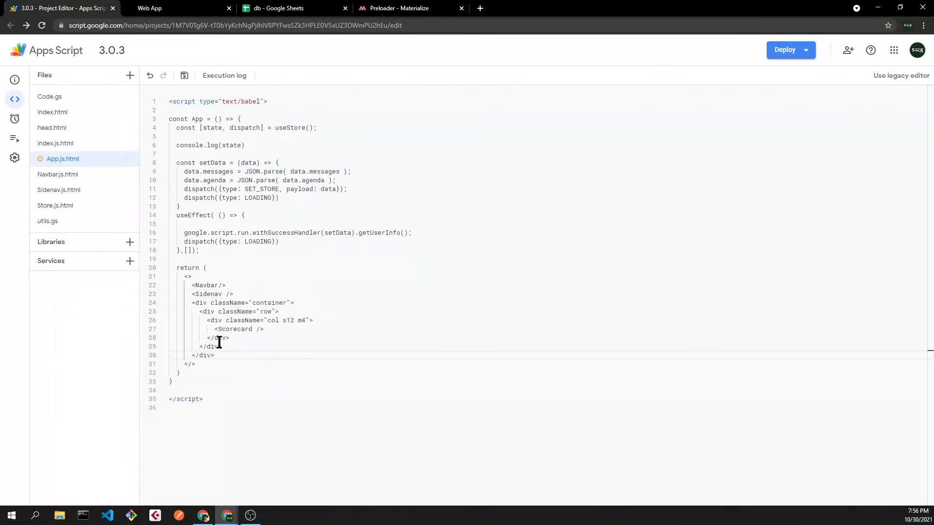
Step: Wrap <Scorecard /> in container/row/col divs and create a new Scorecard.js.html file
{"action": "double_click", "coordinate": [233, 329]}
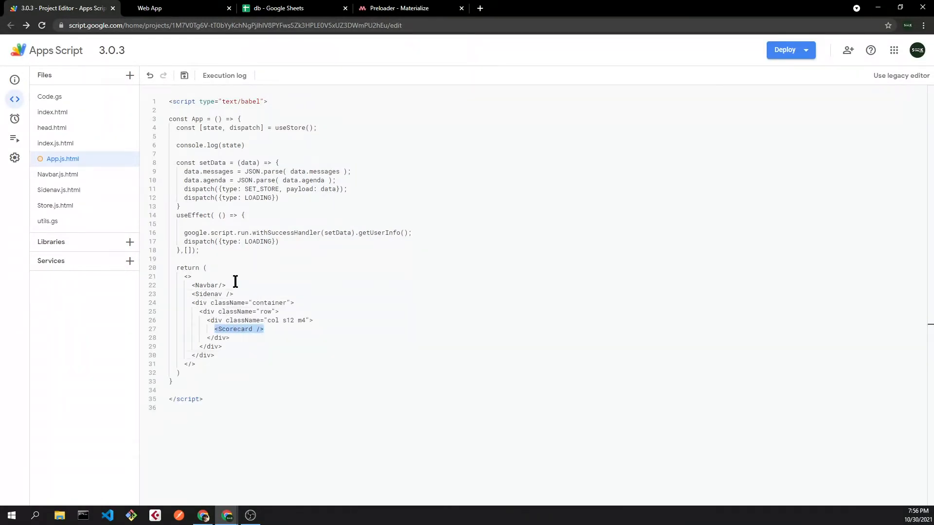
{"action": "left_click", "coordinate": [130, 75]}
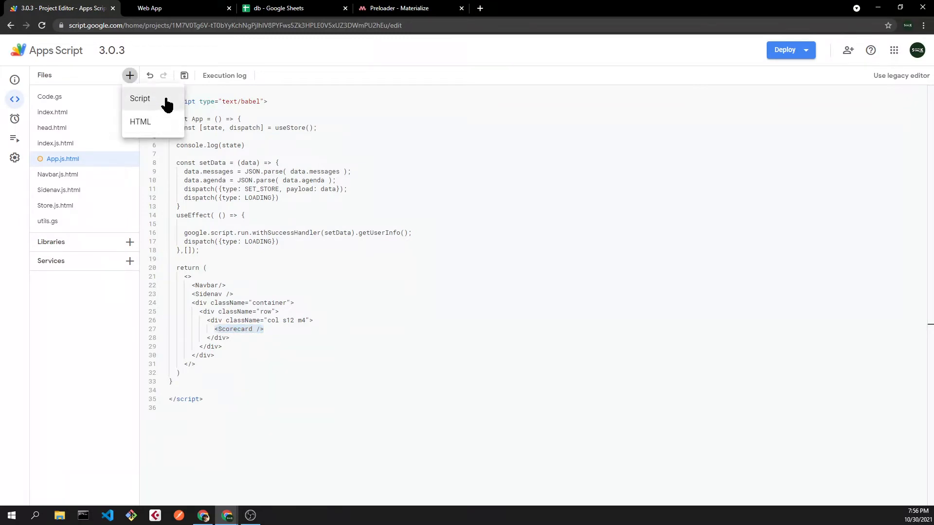
{"action": "left_click", "coordinate": [140, 121]}
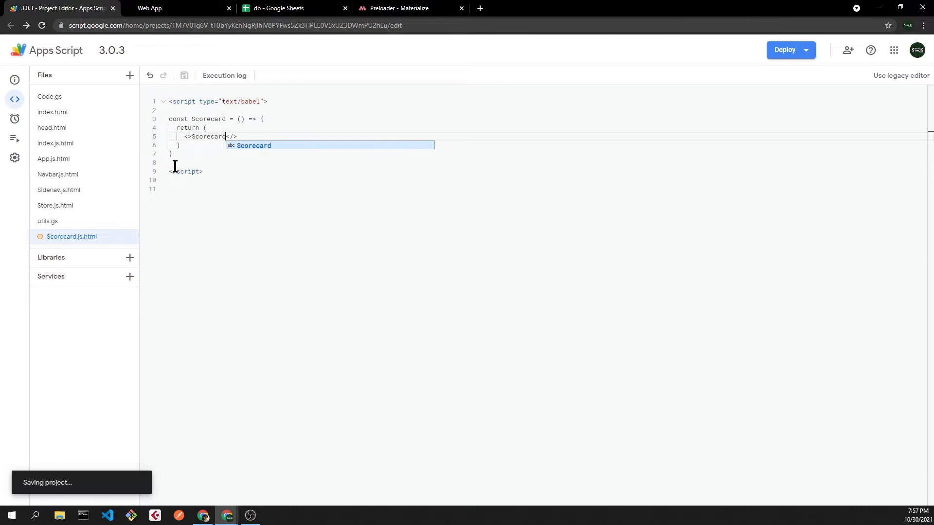
{"action": "left_click", "coordinate": [53, 112]}
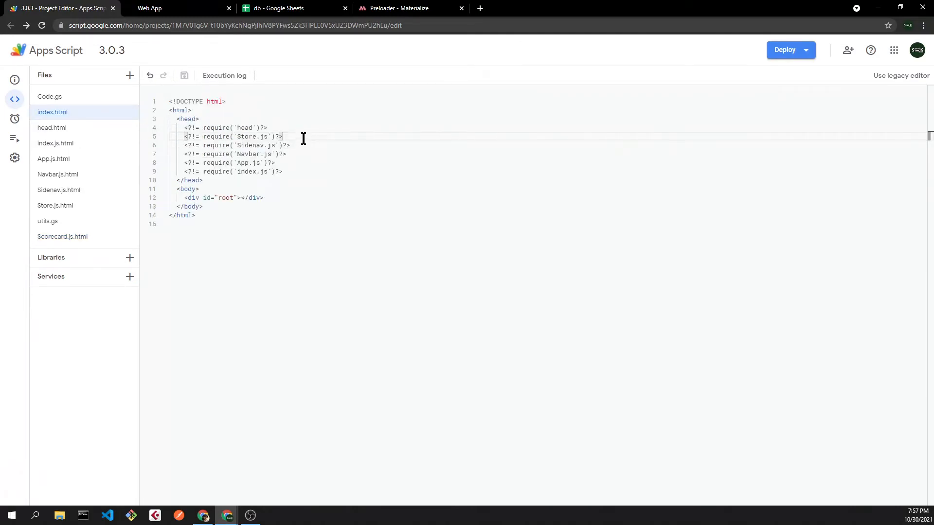
Step: Confirm the Scorecard placeholder shows, then change <Scorecard /> to <Scorecard state={state}/>
{"action": "left_click", "coordinate": [149, 8]}
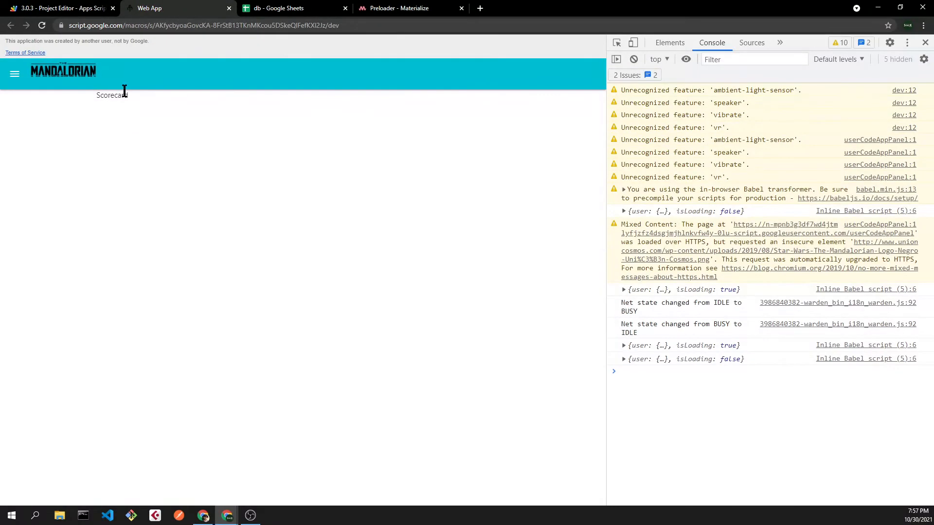
{"action": "left_click", "coordinate": [56, 8]}
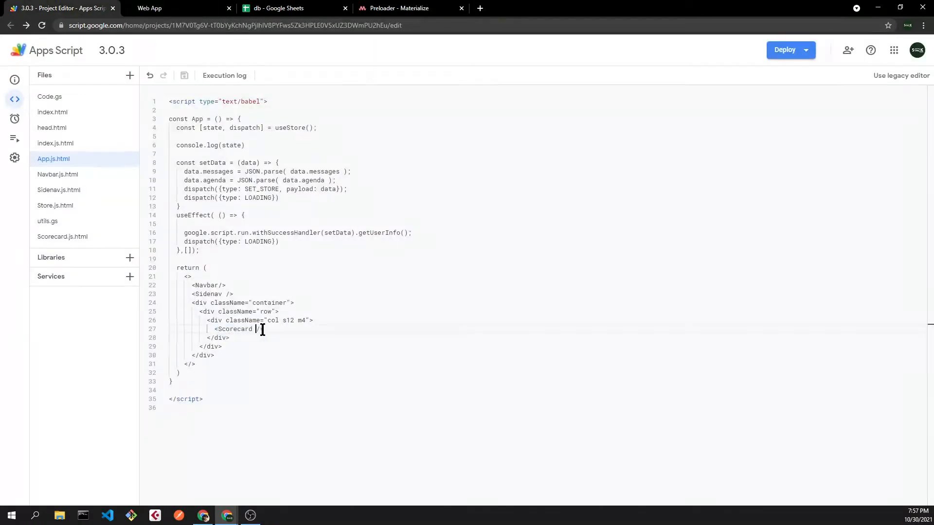
{"action": "type", "text": "state={state"}
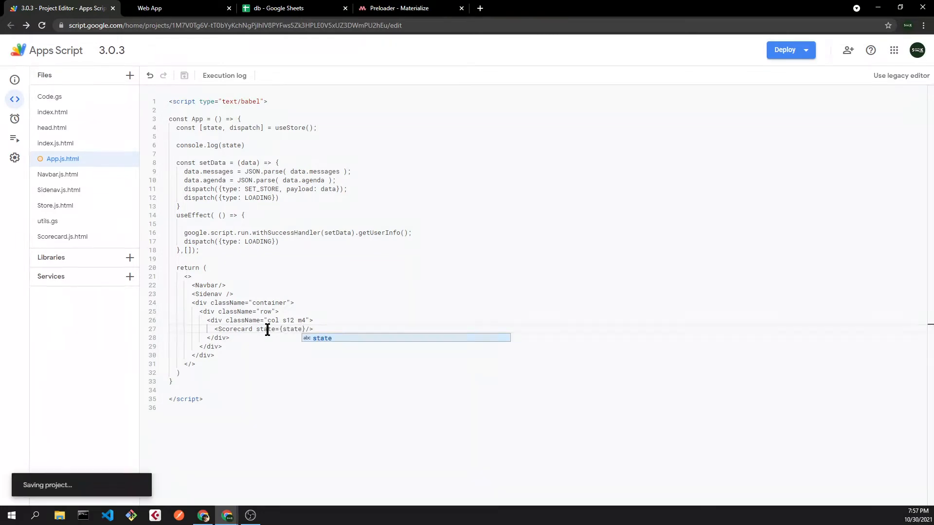
{"action": "mouse_move", "coordinate": [77, 237]}
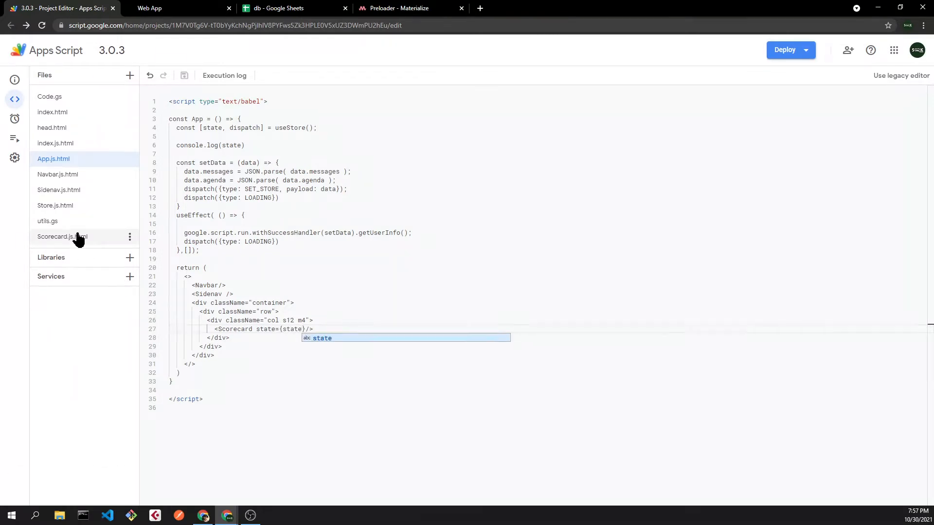
Step: In Scorecard.js.html, destructure user and render 'Name: {user.name}', then preview showing Mando
{"action": "left_click", "coordinate": [61, 237]}
{"action": "type", "text": "const"}
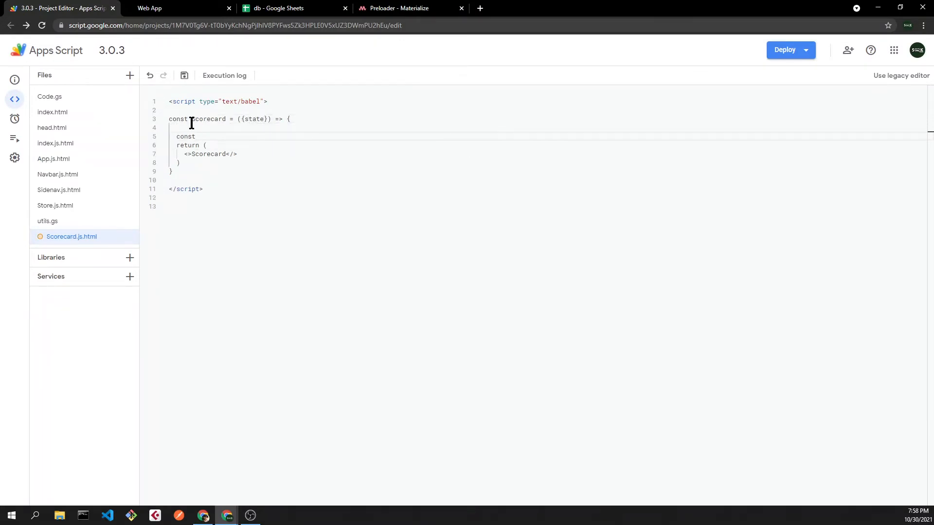
{"action": "type", "text": "{use}"}
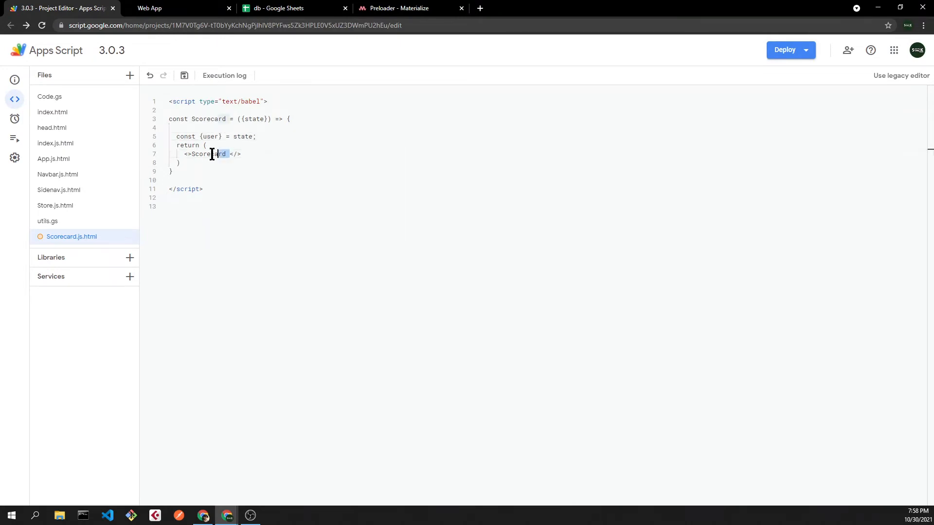
{"action": "type", "text": "Name</>"}
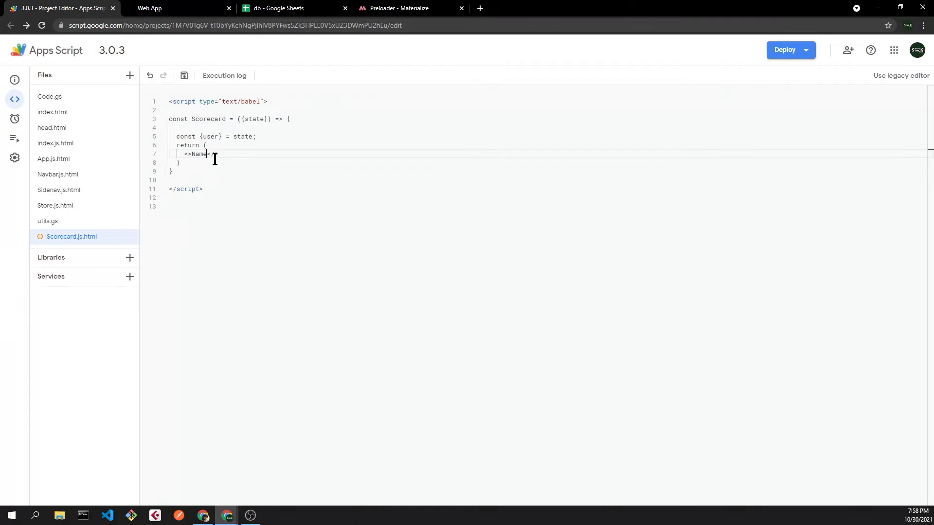
{"action": "type", "text": ": />"}
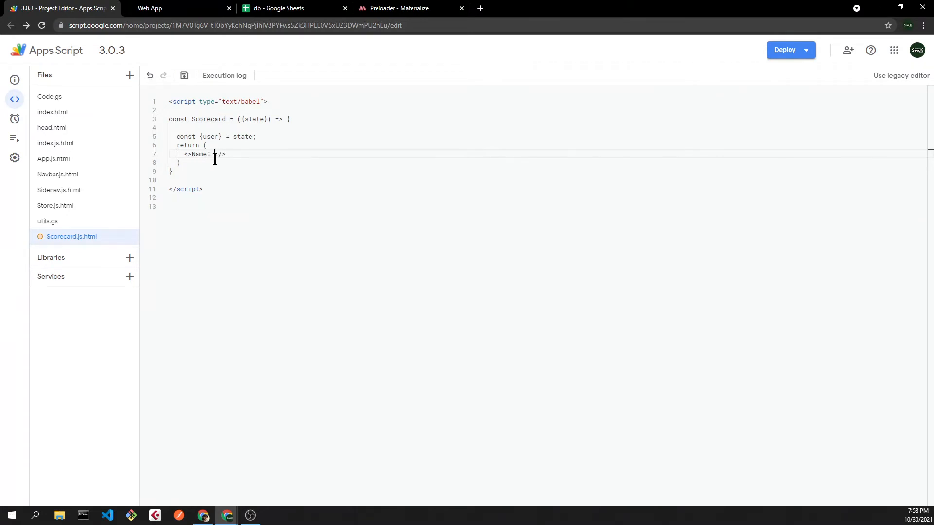
{"action": "type", "text": "{user.}"}
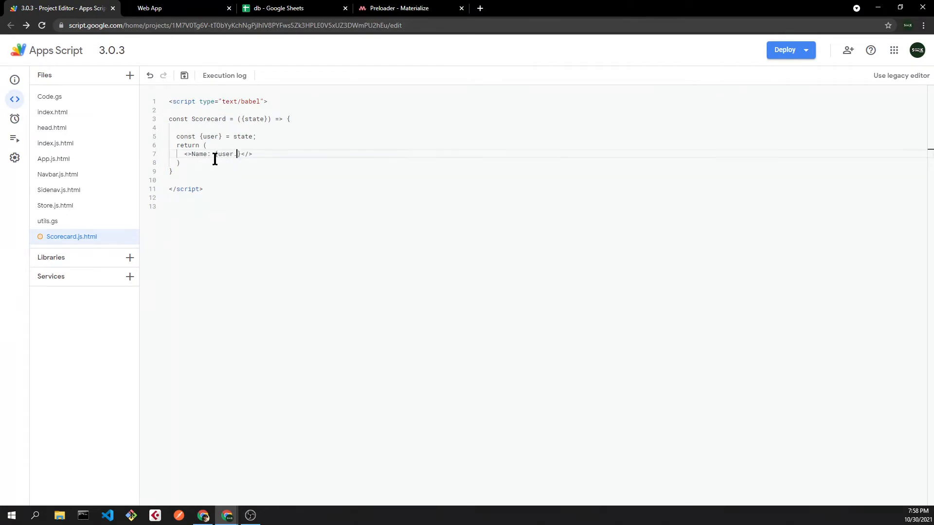
{"action": "type", "text": "name"}
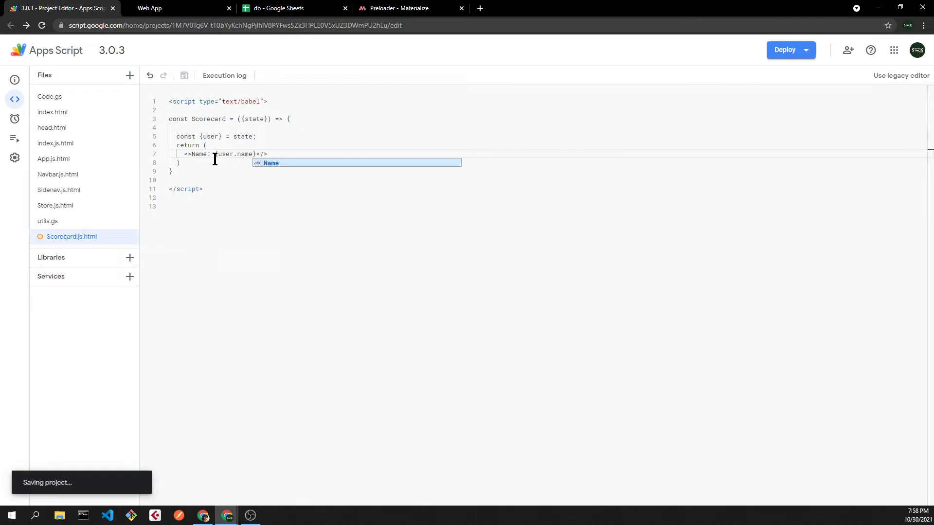
{"action": "left_click", "coordinate": [149, 7]}
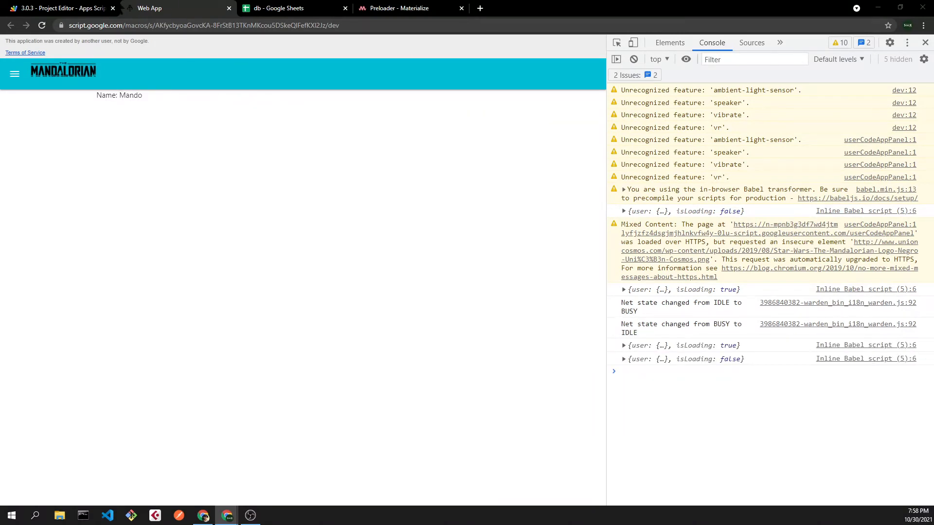
Step: Preview the profile card with user image, Messages 2 and Agenda 1, and open the side menu
{"action": "left_click", "coordinate": [59, 8]}
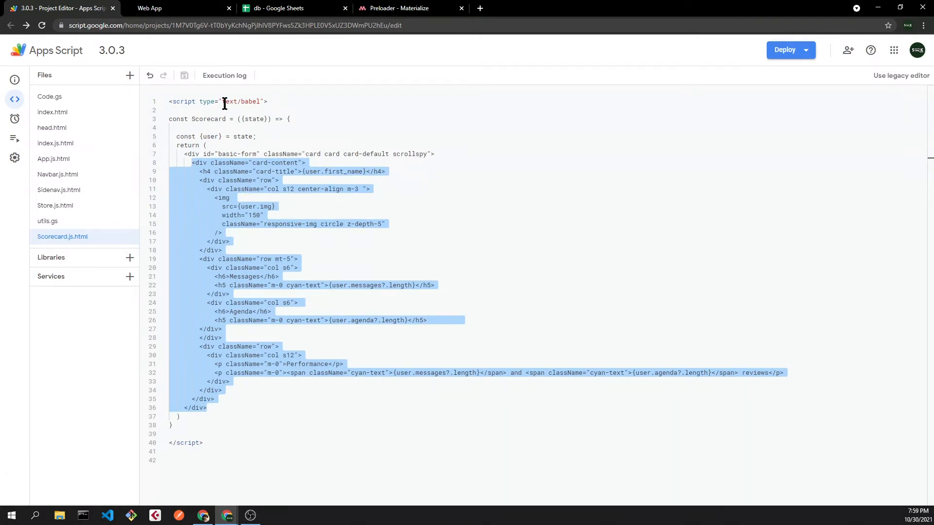
{"action": "left_click", "coordinate": [150, 8]}
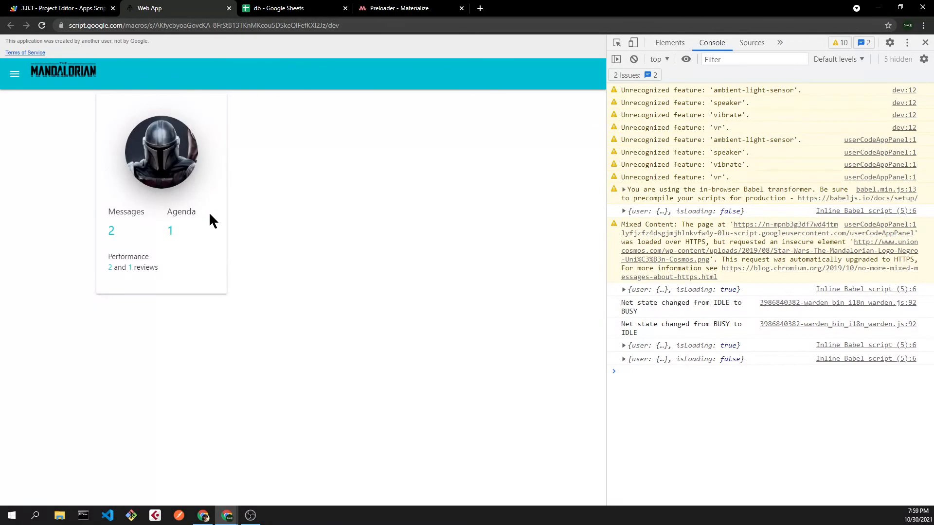
{"action": "left_click", "coordinate": [15, 74]}
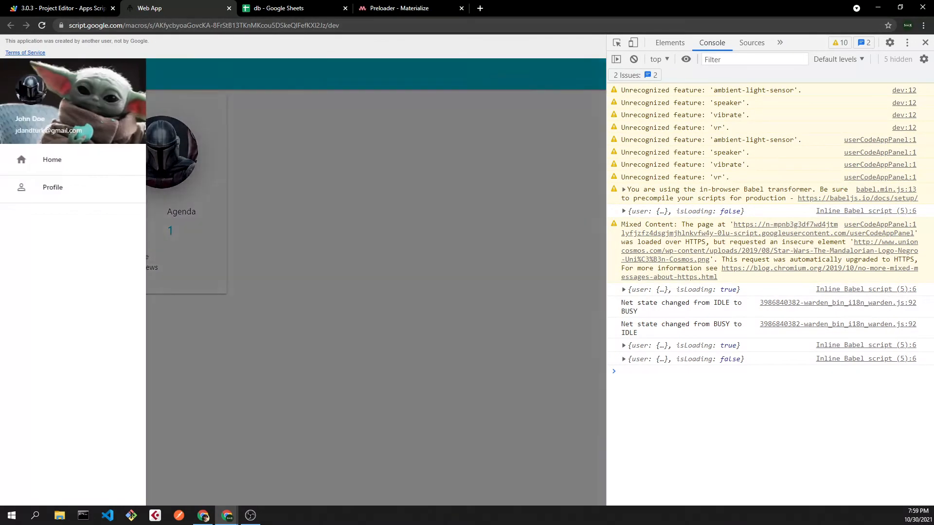
{"action": "mouse_move", "coordinate": [325, 114]}
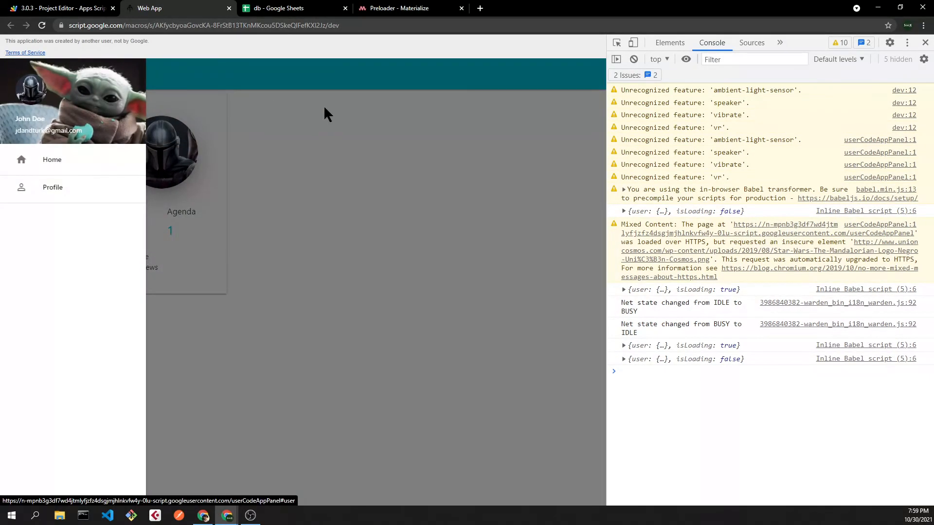
Step: Pass state={state} to <Sidenav> and set its image src to user.img
{"action": "left_click", "coordinate": [56, 8]}
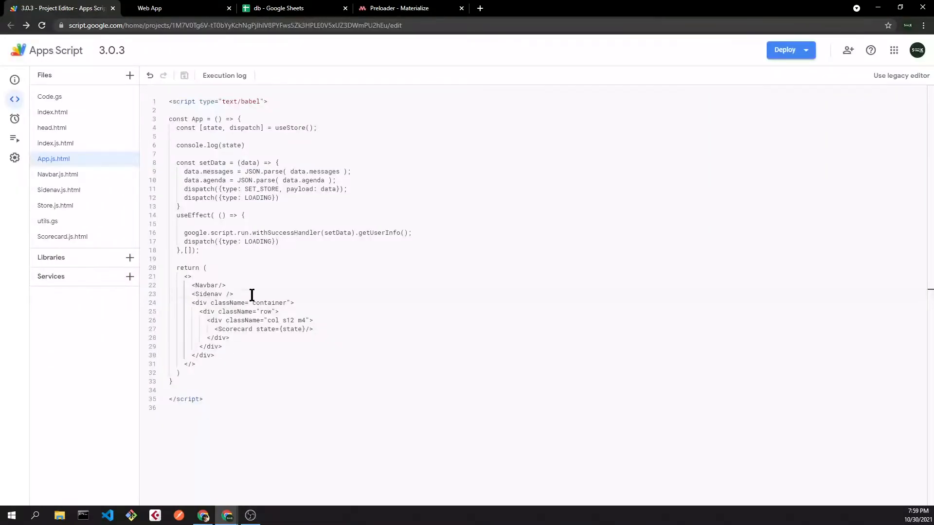
{"action": "type", "text": "state={state}"}
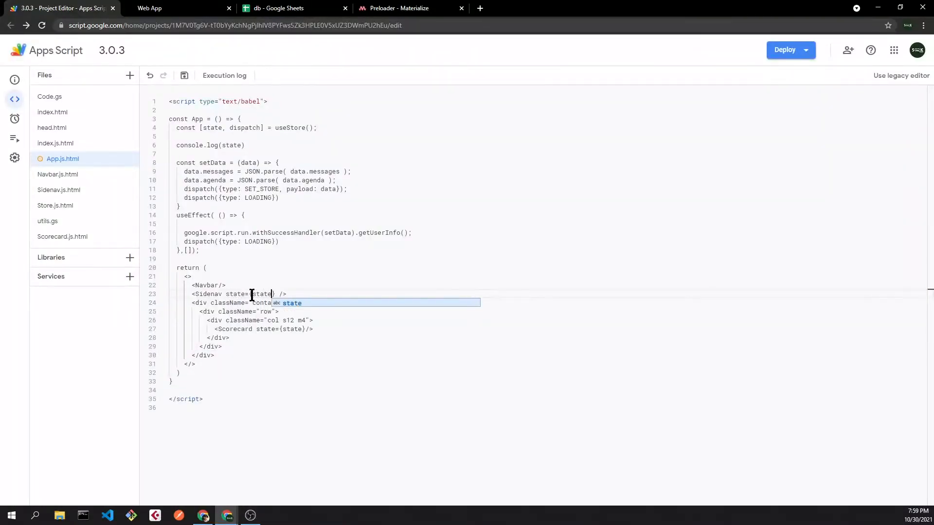
{"action": "left_click", "coordinate": [59, 189]}
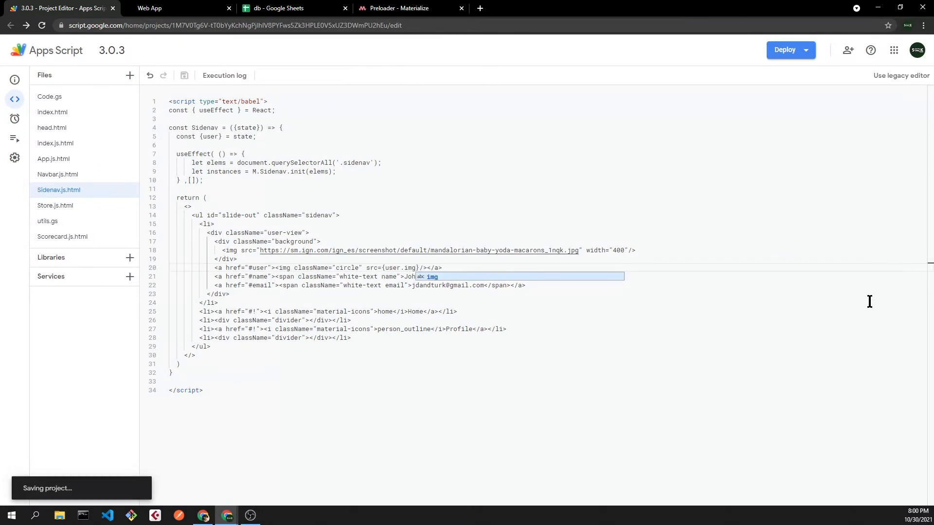
Step: Check the user image in the web app's side menu, then open the db spreadsheet
{"action": "left_click", "coordinate": [149, 8]}
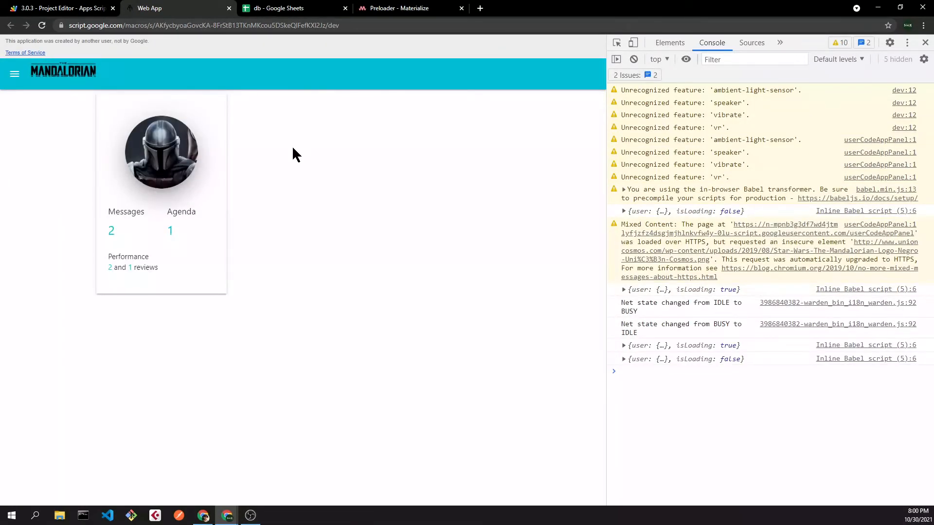
{"action": "left_click", "coordinate": [14, 74]}
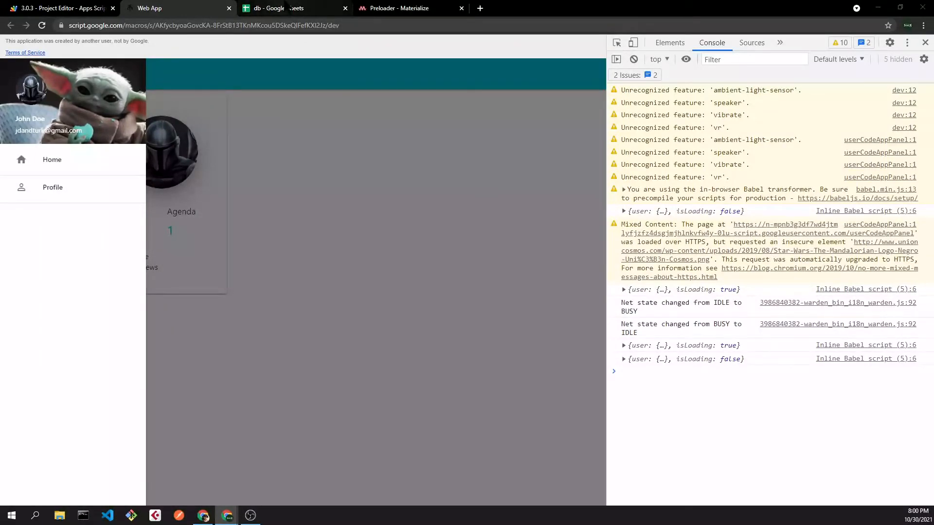
{"action": "left_click", "coordinate": [292, 7]}
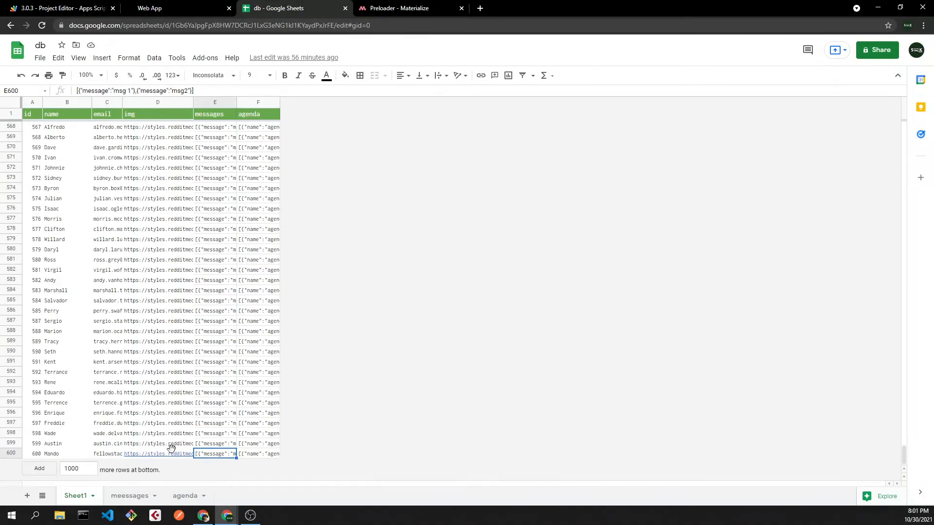
Step: Reload the web app and confirm the card and side menu show Mando's updated image
{"action": "left_click", "coordinate": [149, 8]}
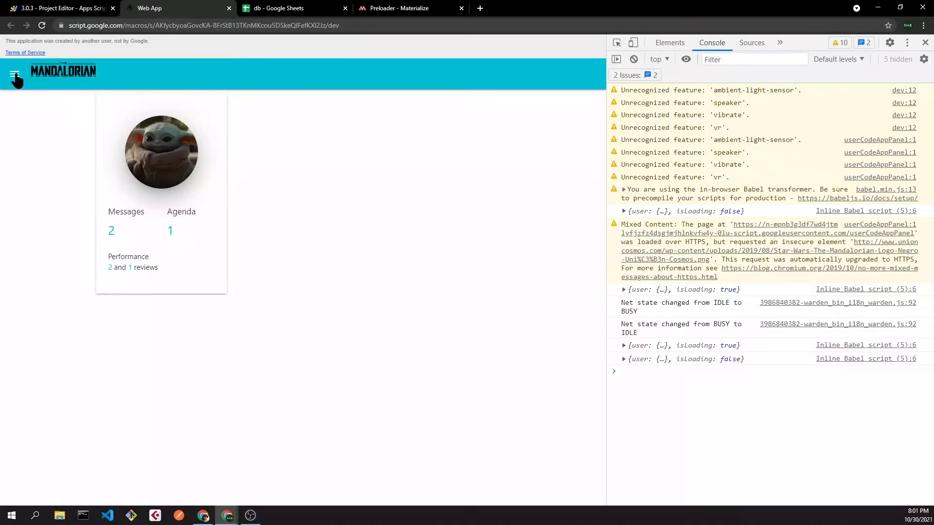
{"action": "left_click", "coordinate": [14, 75]}
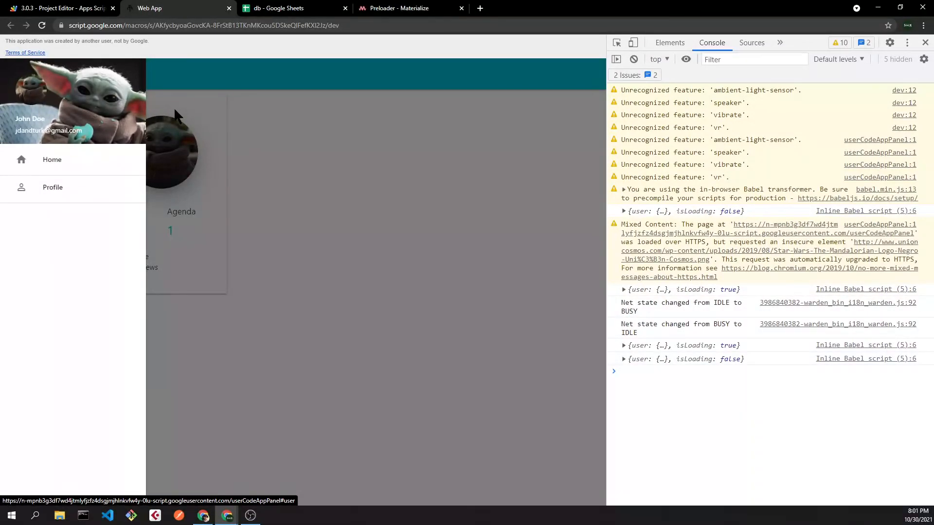
{"action": "left_click", "coordinate": [59, 8]}
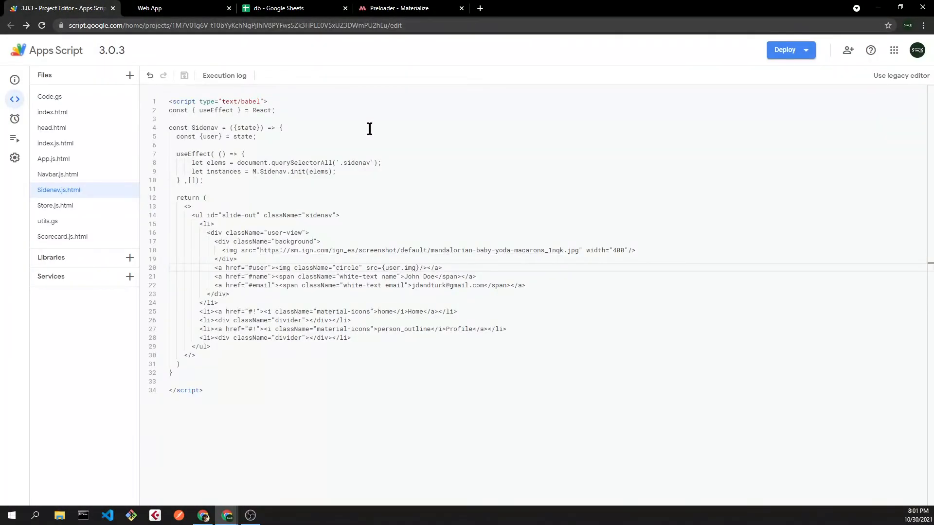
Step: Try opacity 0.1 on the Materialize indeterminate progress bar example
{"action": "left_click", "coordinate": [397, 8]}
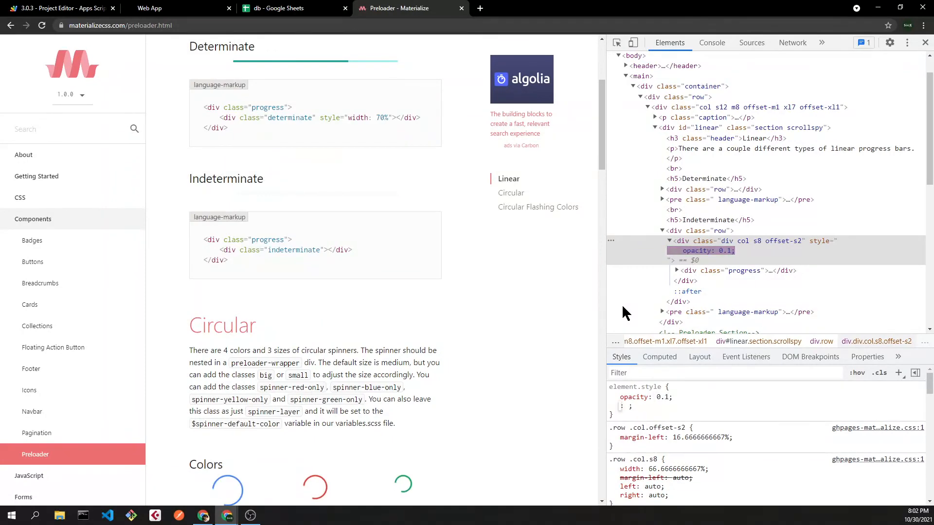
{"action": "left_click", "coordinate": [59, 8]}
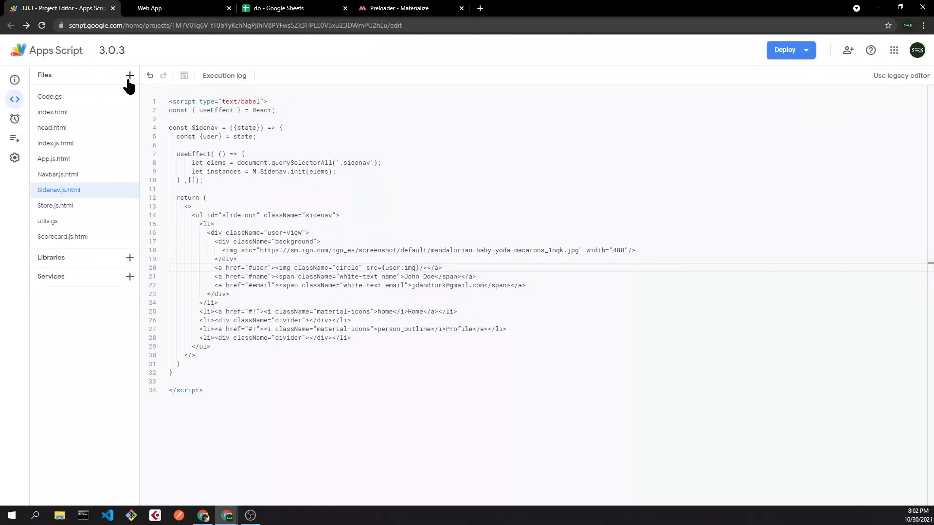
Step: Create SkeletonLoaders.js.html with ScorecardSkeleton and render it in Scorecard while isLoading
{"action": "left_click", "coordinate": [130, 75]}
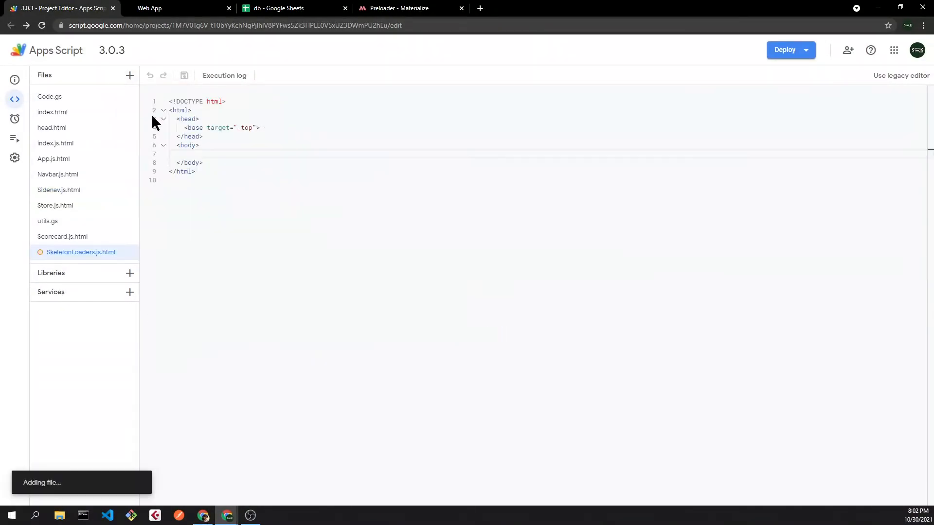
{"action": "left_click", "coordinate": [80, 252]}
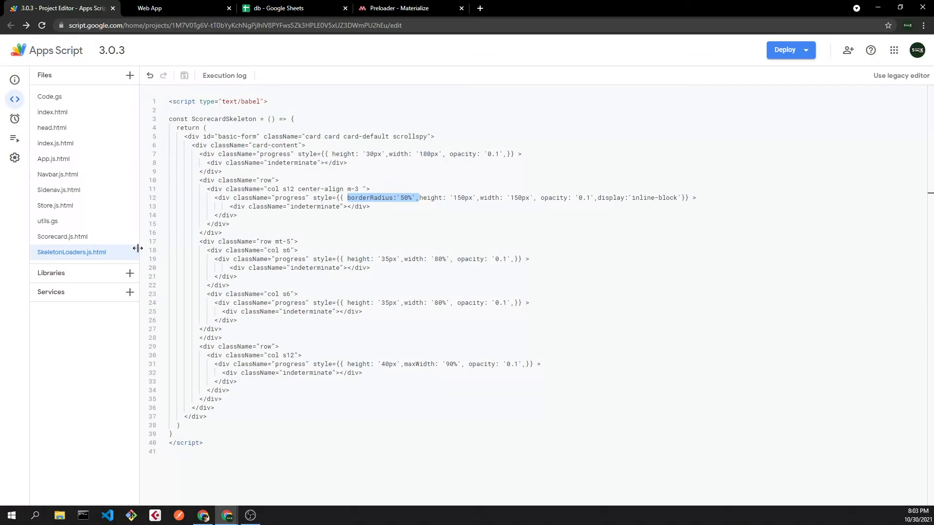
{"action": "mouse_move", "coordinate": [62, 237]}
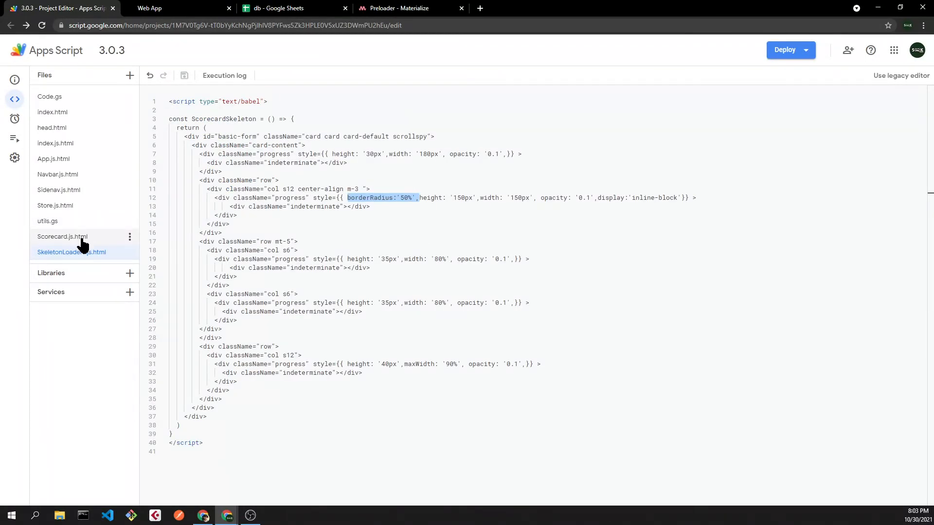
{"action": "left_click", "coordinate": [62, 236]}
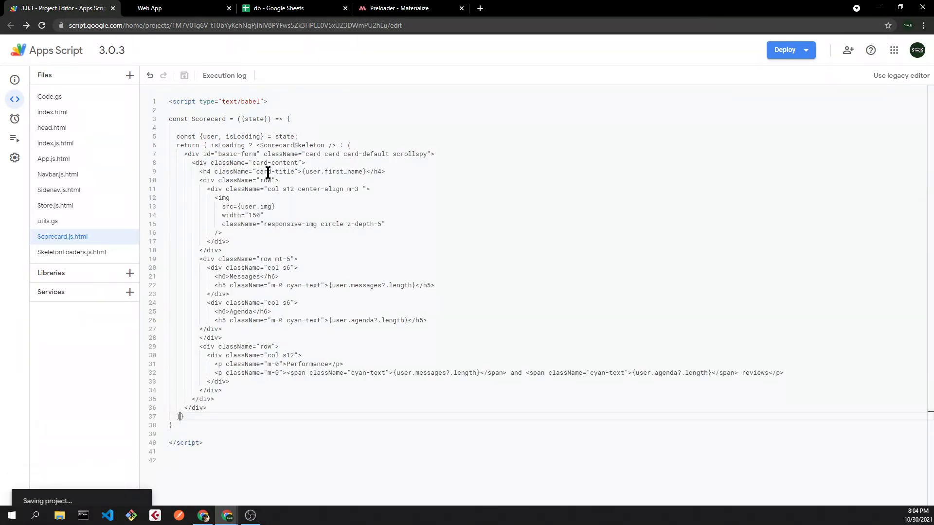
Step: Reload the web app to watch the skeleton card, close DevTools, and return to Scorecard.js.html
{"action": "left_click", "coordinate": [173, 8]}
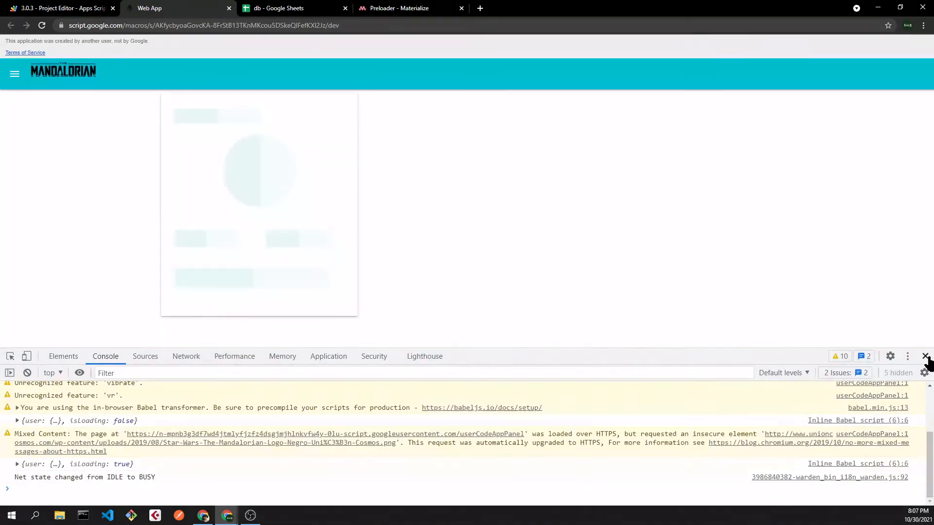
{"action": "left_click", "coordinate": [927, 356]}
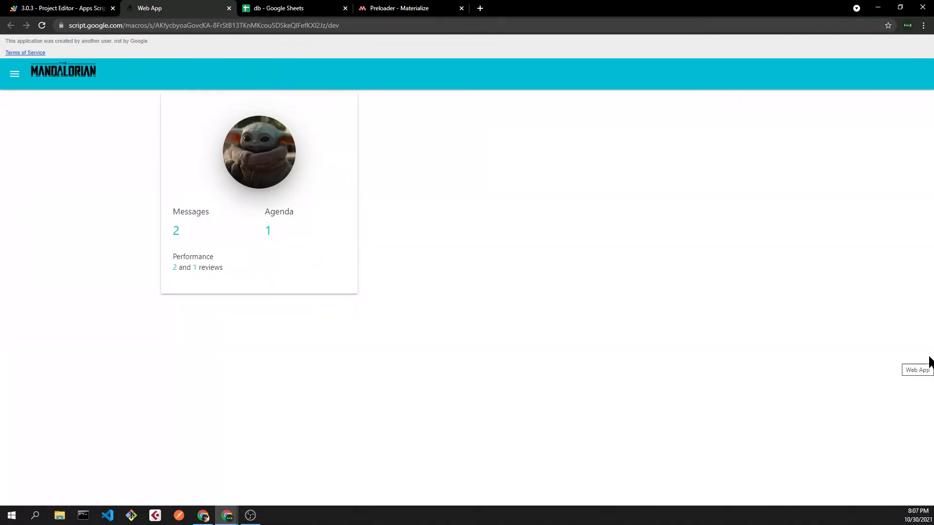
{"action": "mouse_move", "coordinate": [250, 233]}
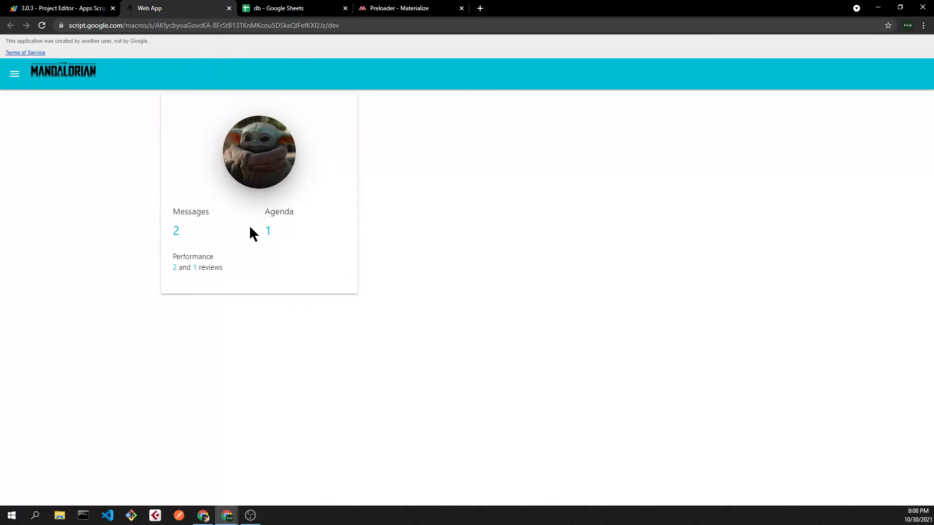
{"action": "mouse_move", "coordinate": [307, 210]}
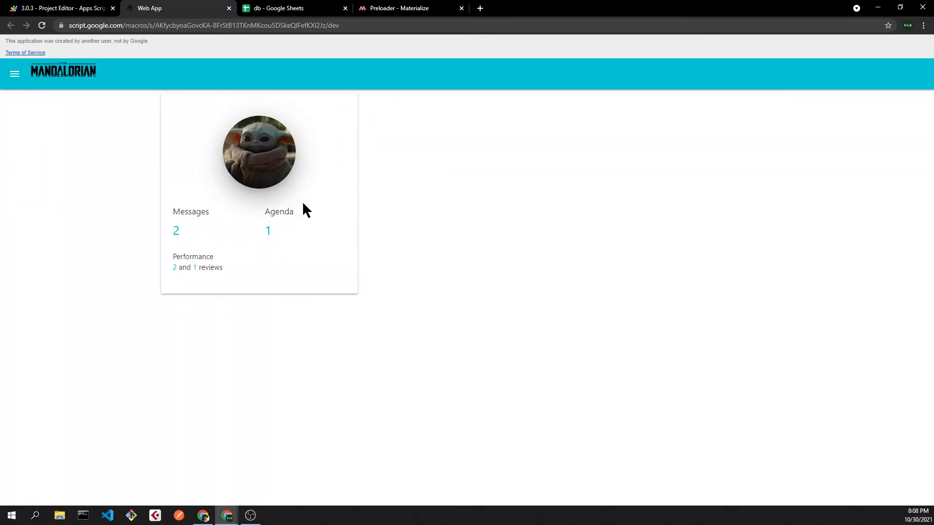
{"action": "left_click", "coordinate": [60, 8]}
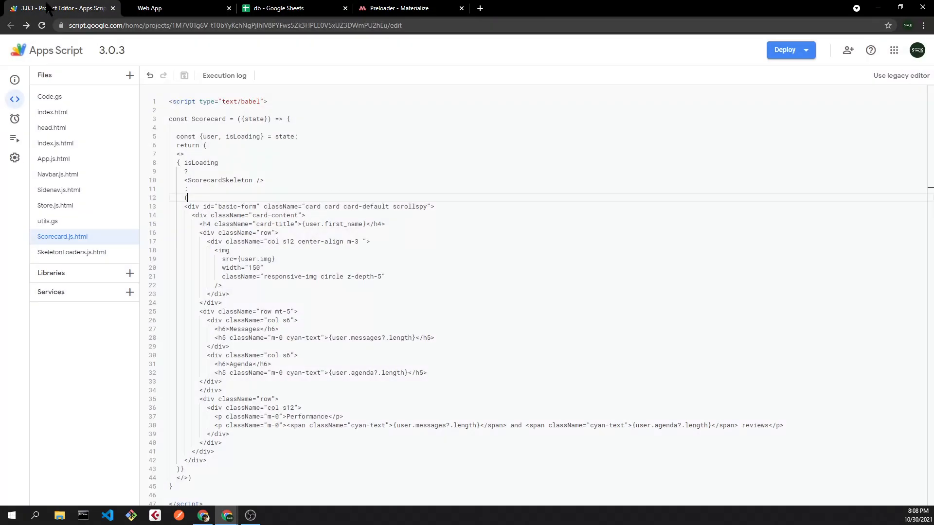